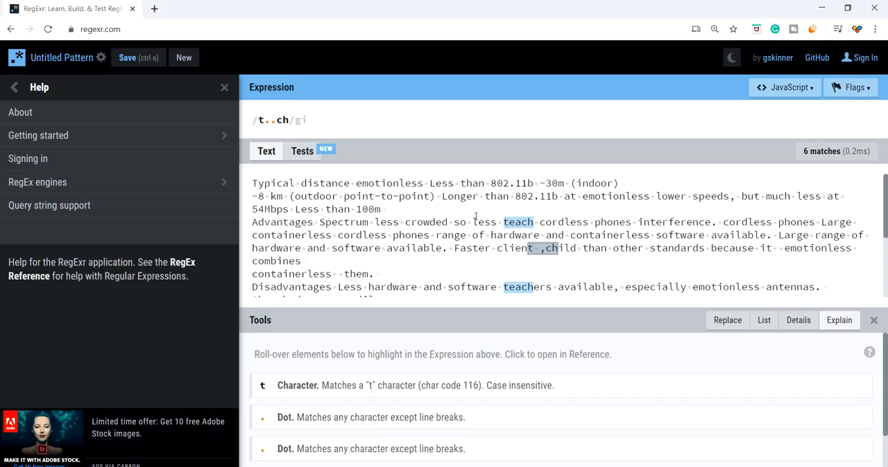
mouse_move(265, 120)
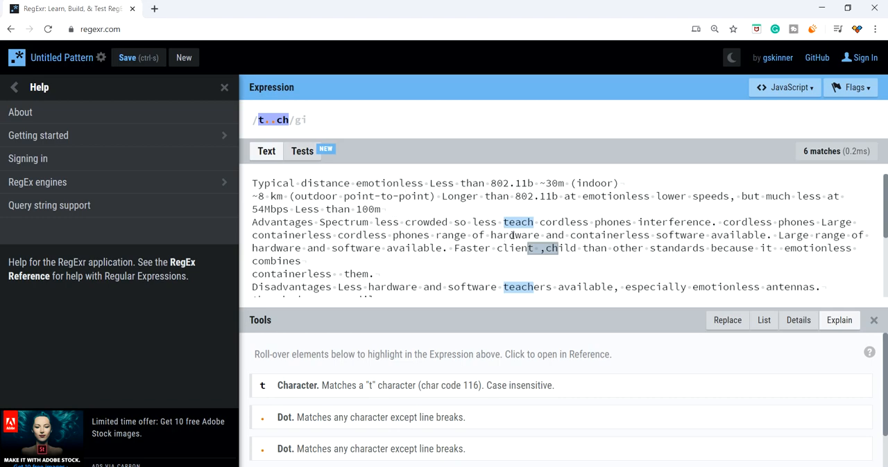
Replace the test text with Beer and bear on separate lines
scroll(down, 3)
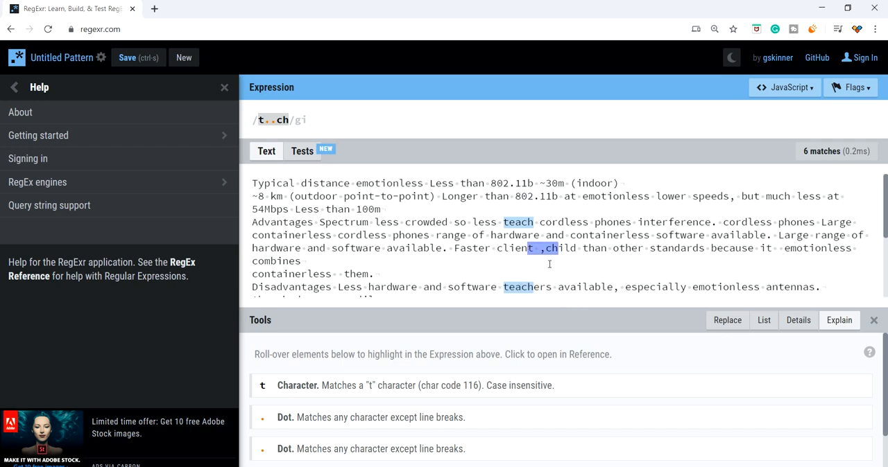
mouse_move(548, 265)
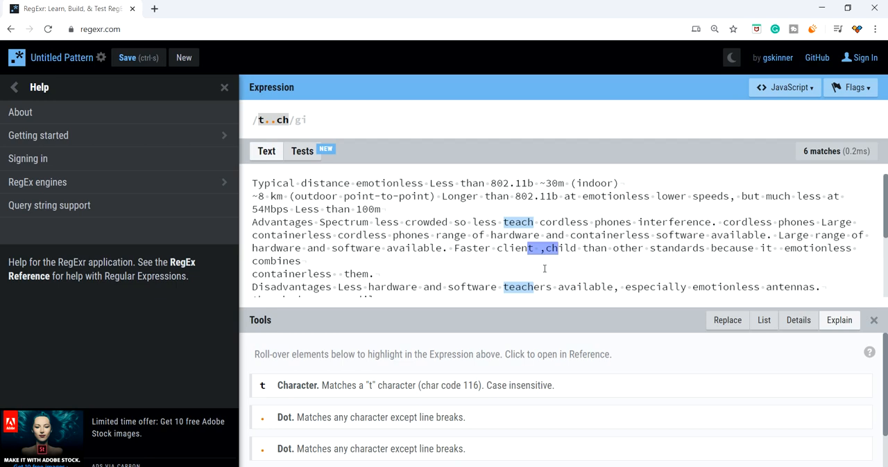
mouse_move(543, 271)
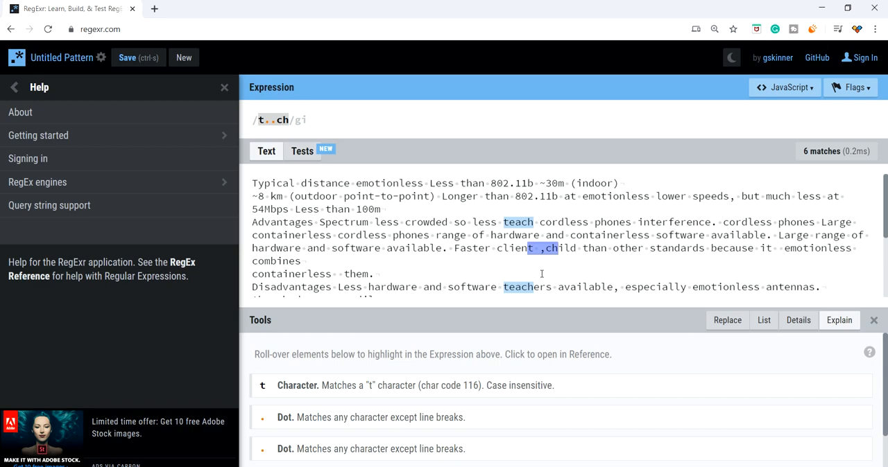
scroll(down, 3)
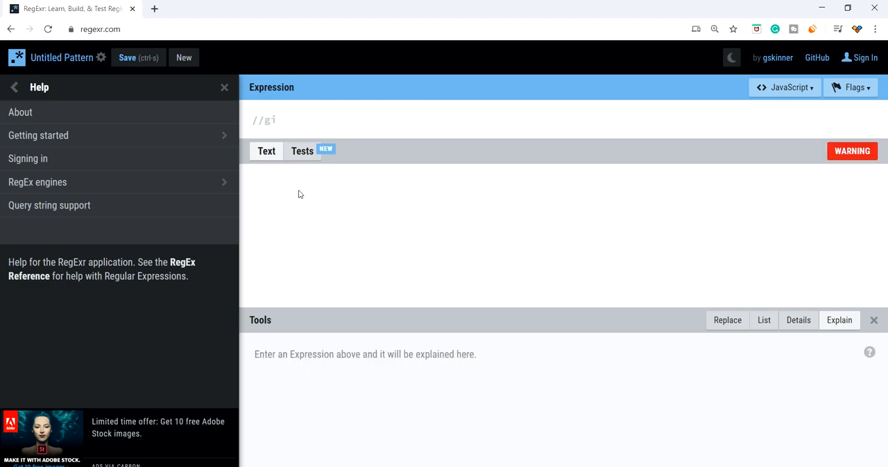
text(Bee)
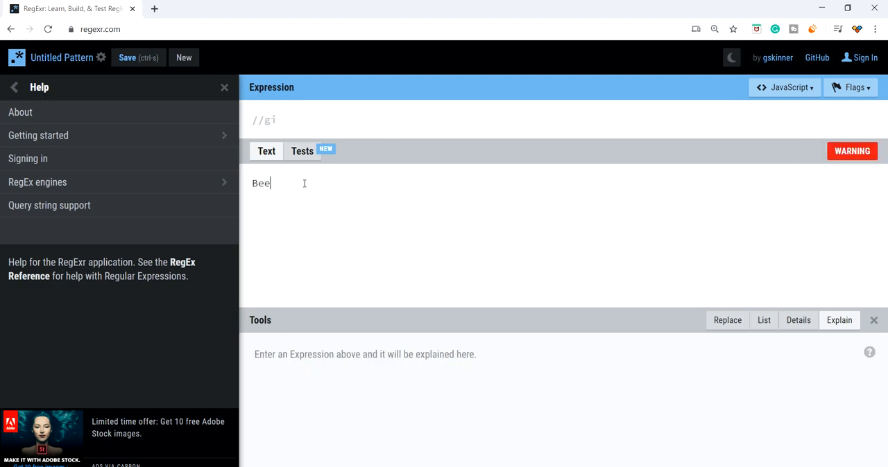
key(Enter)
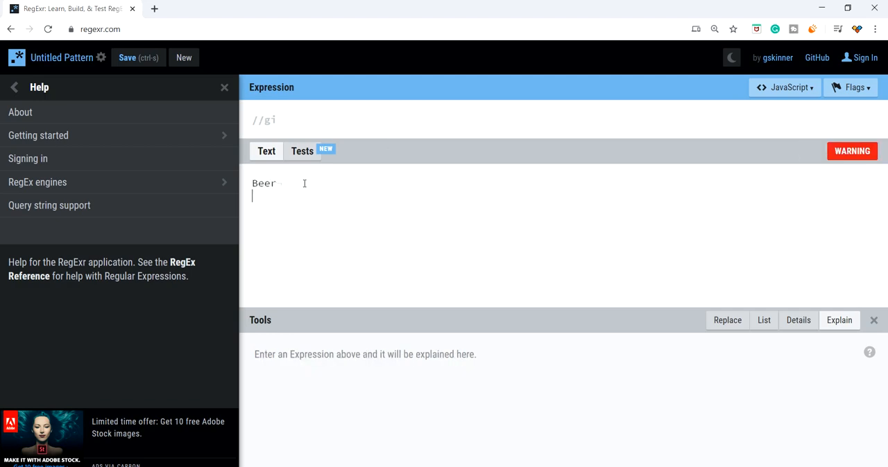
text(bear)
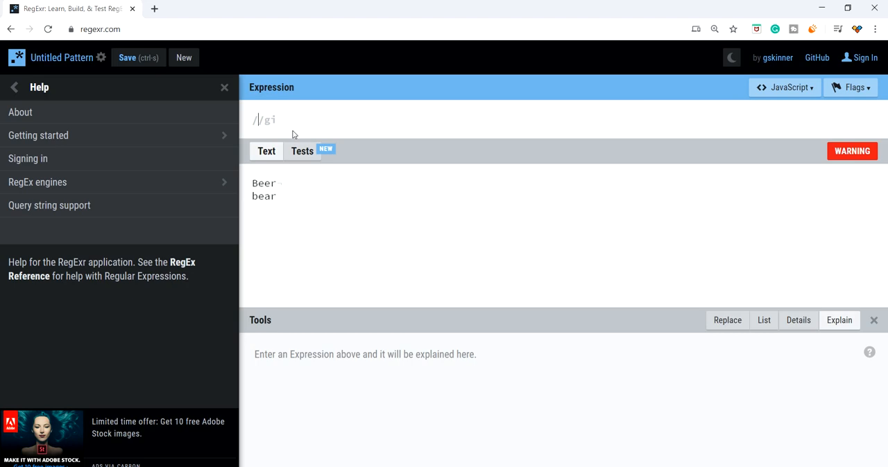
Add the besr, be;r, be.r and be r lines so be.r matches all six
text(bee)
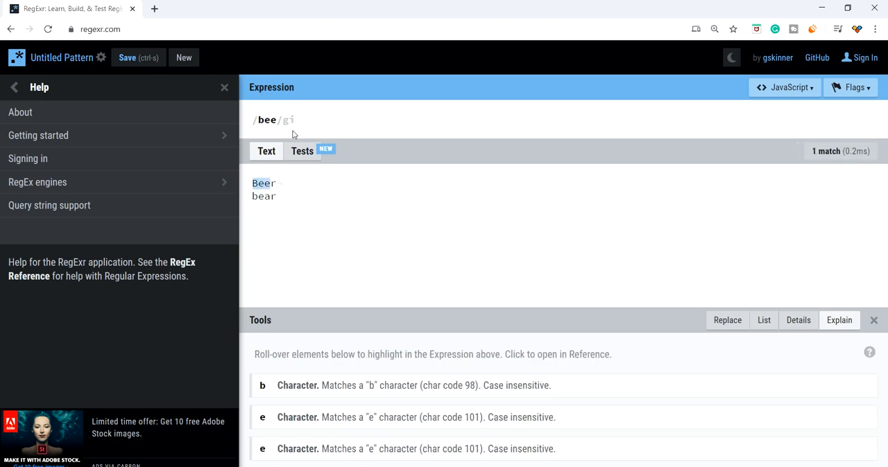
text(r)
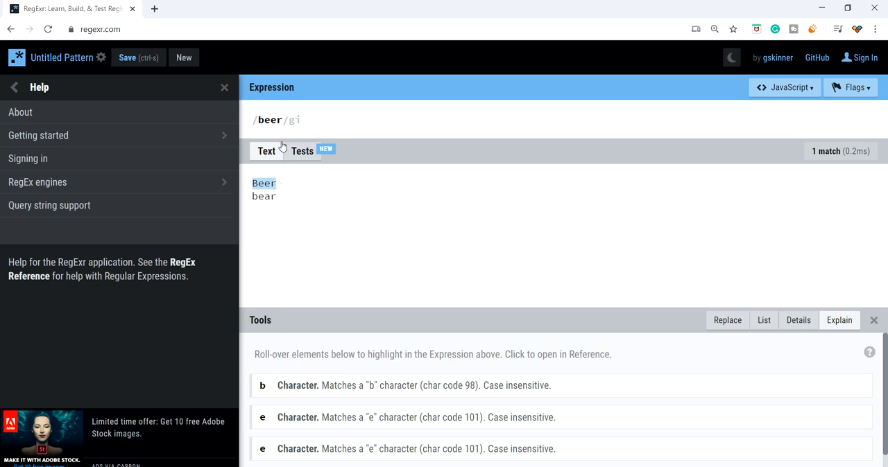
mouse_move(273, 120)
text(.)
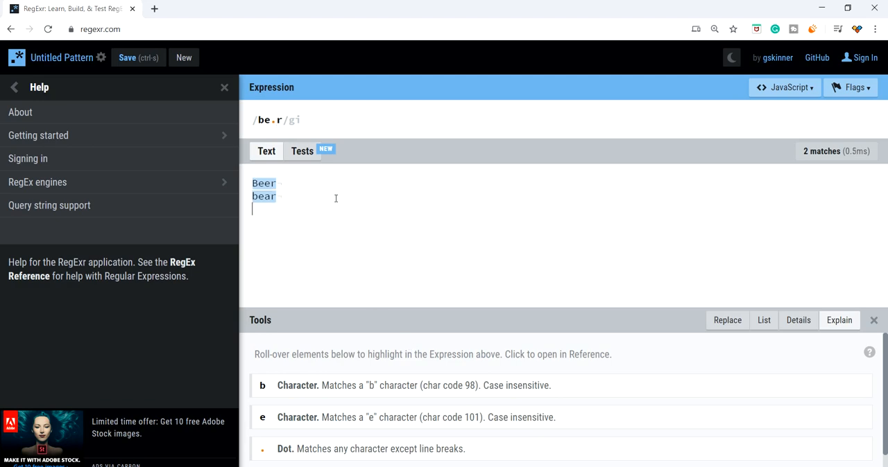
text(be)
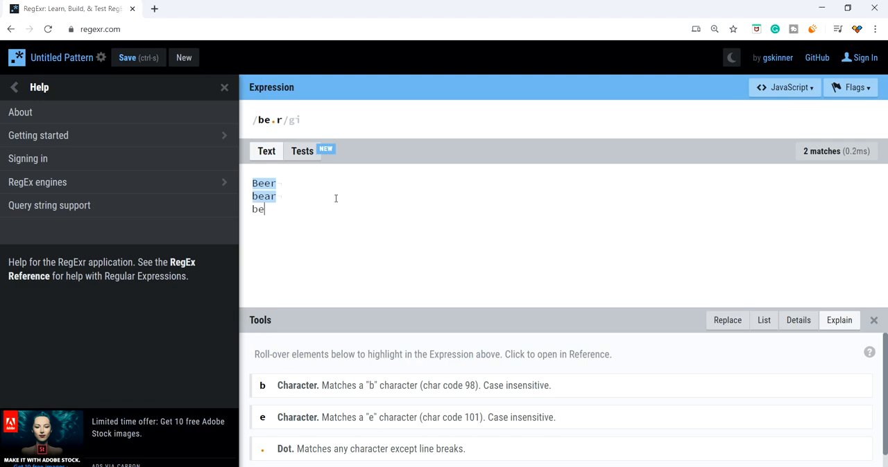
text(sr)
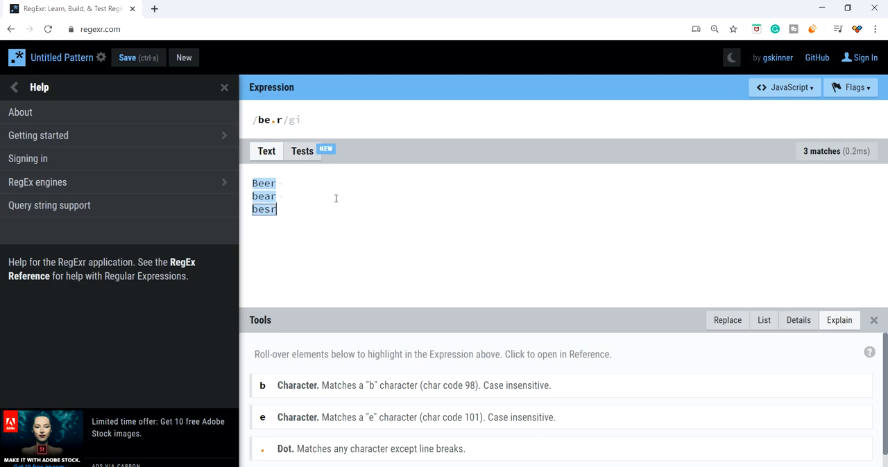
text(be)
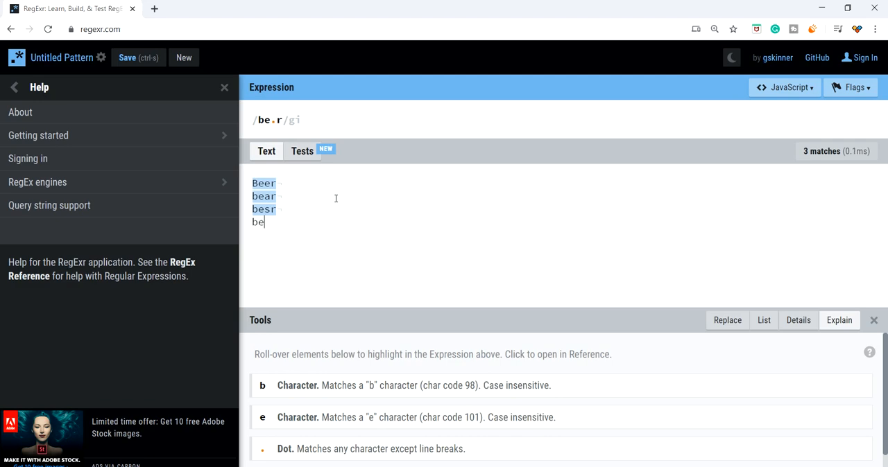
text(;r)
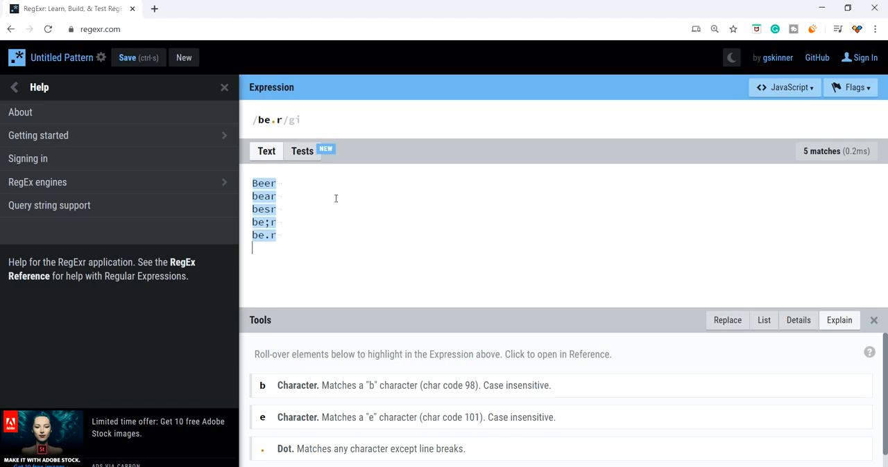
text(be r)
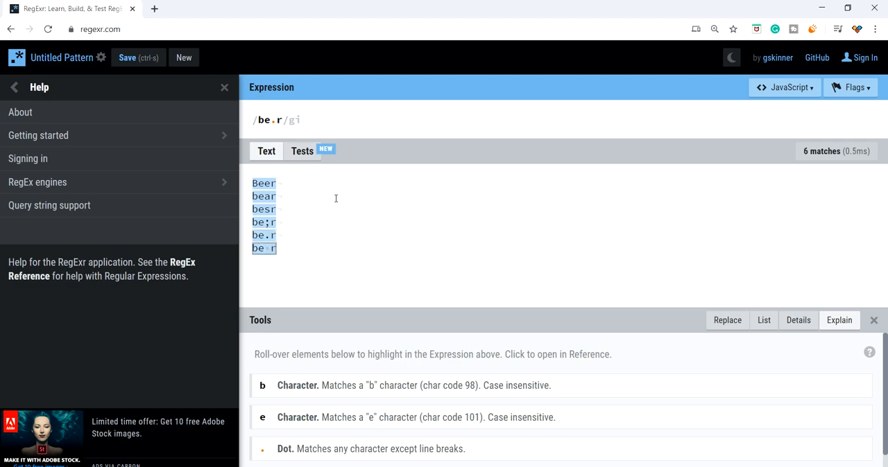
mouse_move(264, 249)
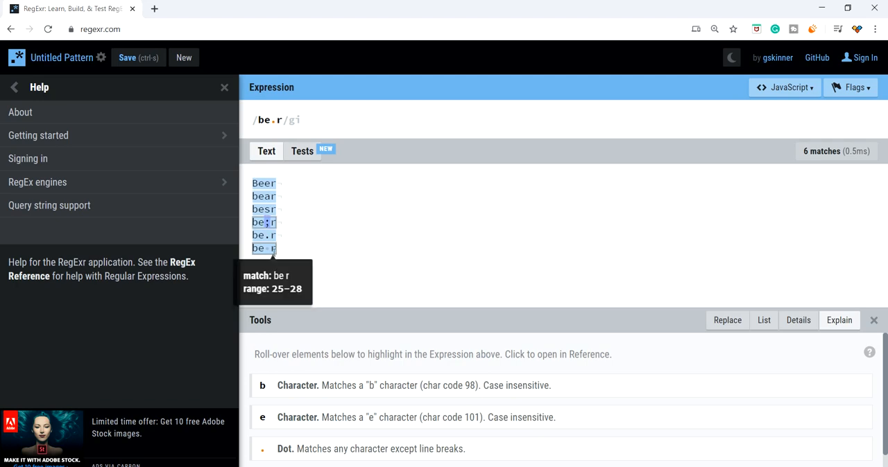
mouse_move(263, 223)
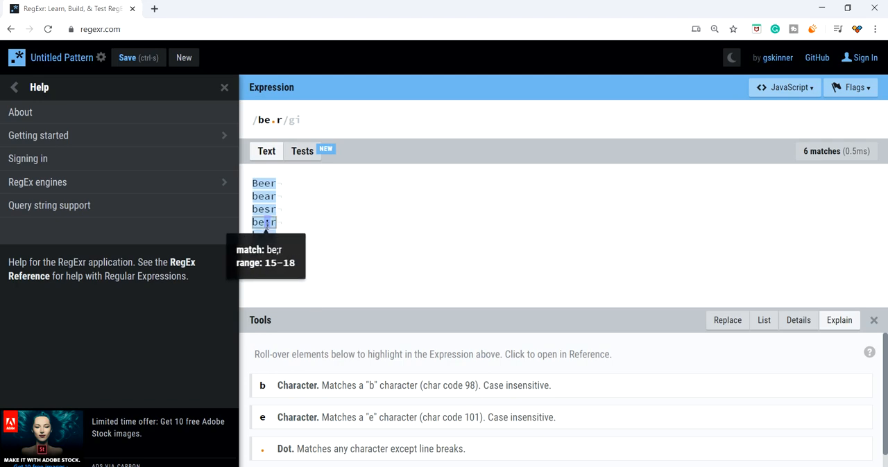
mouse_move(272, 269)
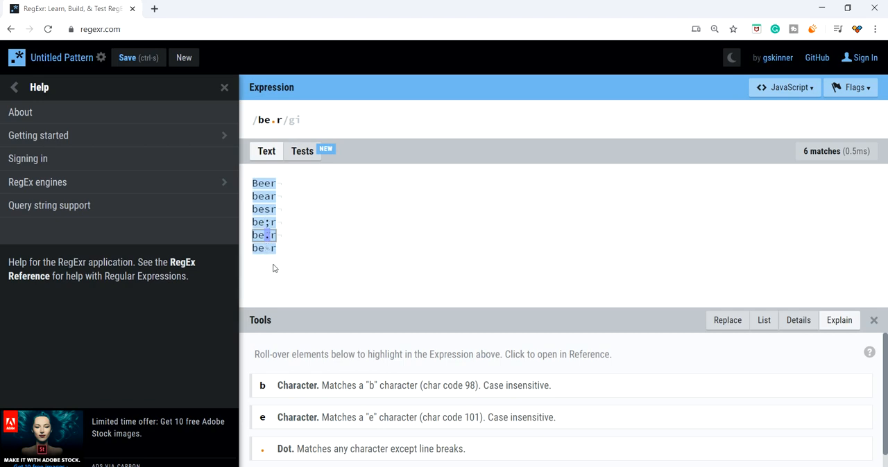
mouse_move(264, 196)
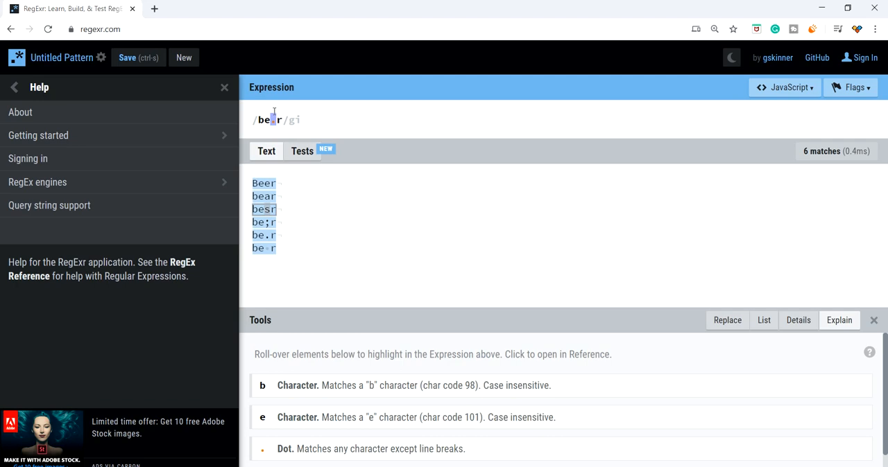
Swap the dot for the [aeiou] set, giving be[aeiou]r
text([)
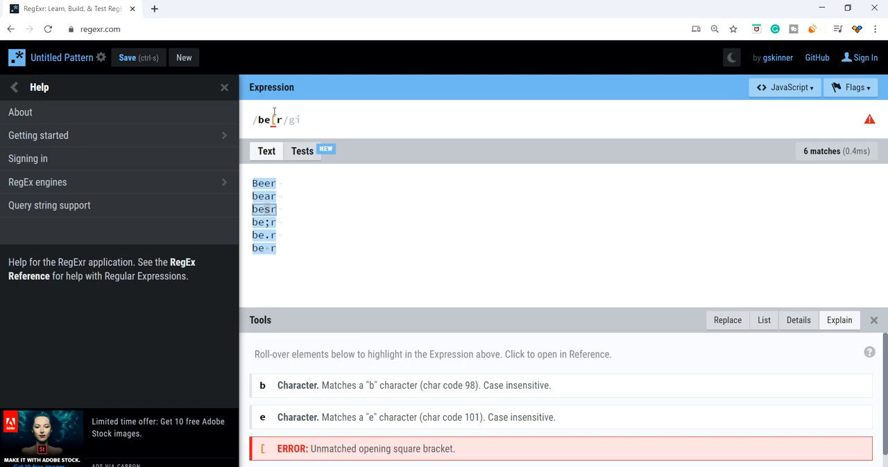
text(])
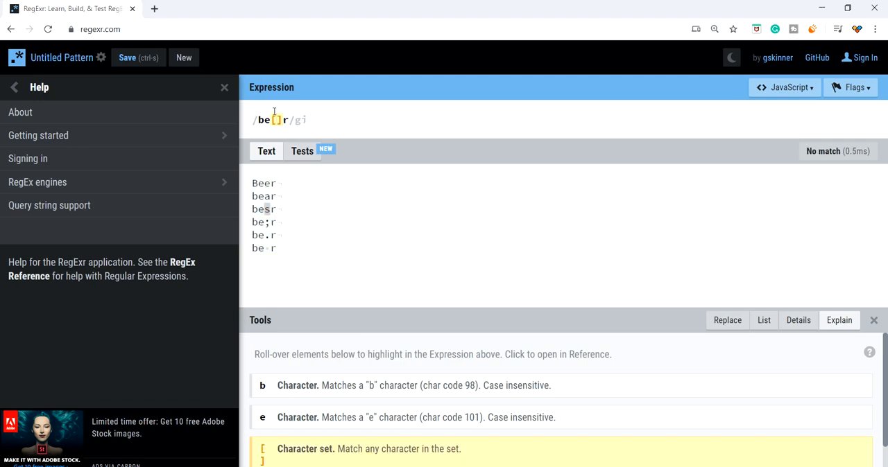
text(ae)
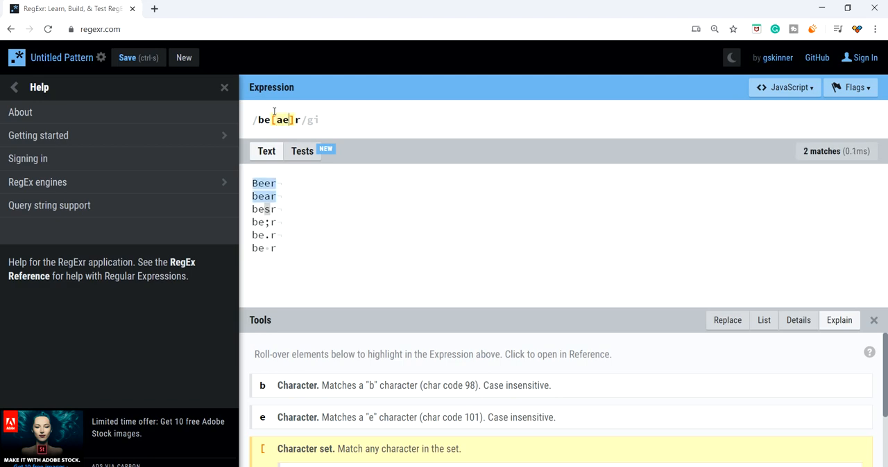
text(iou)
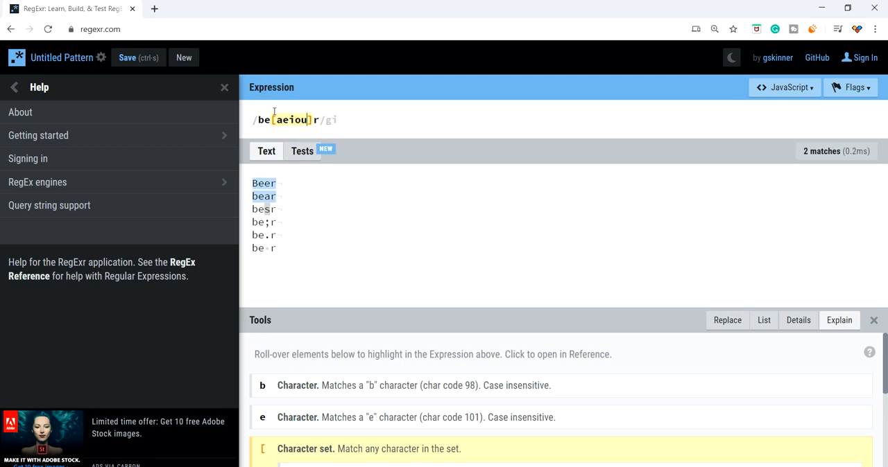
mouse_move(263, 196)
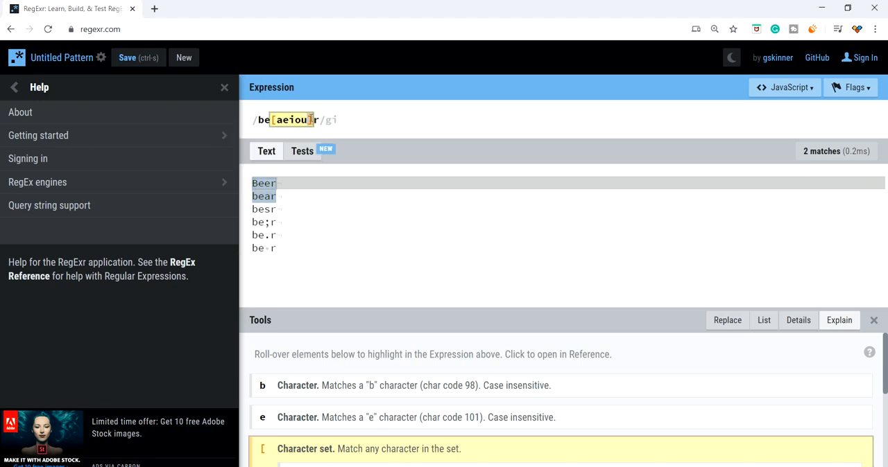
mouse_move(262, 120)
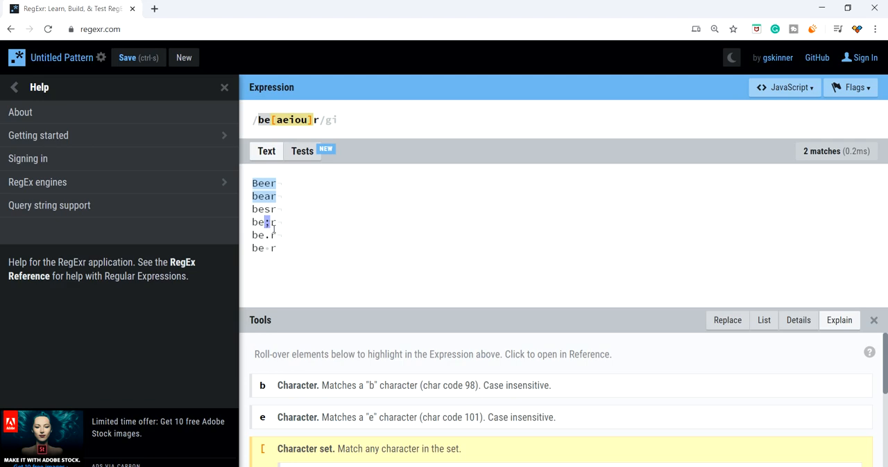
mouse_move(264, 196)
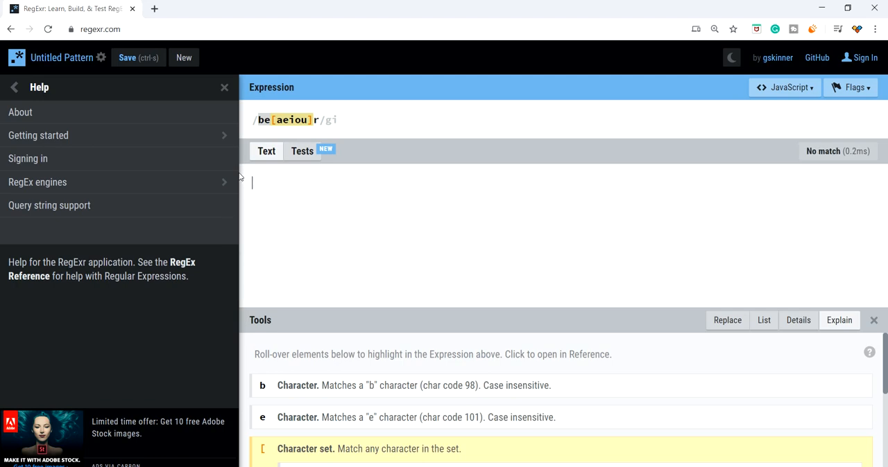
Add censor and censer lines, the cens.r expression, and a cens r line
text(censor)
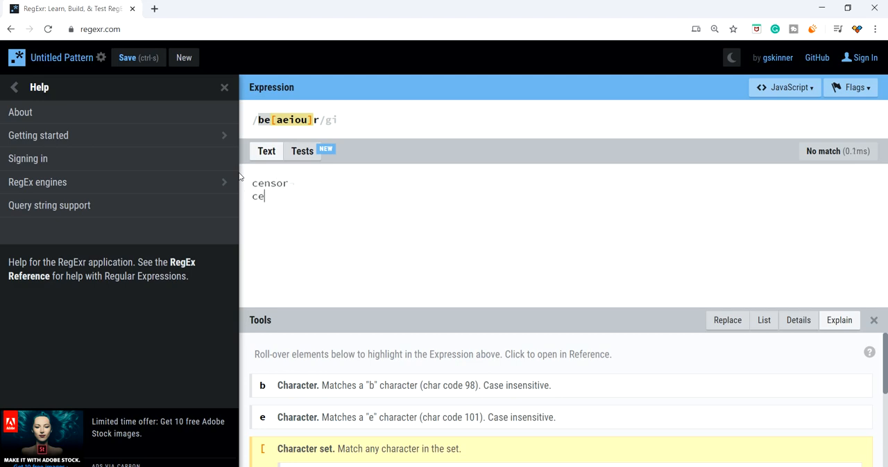
text(nser)
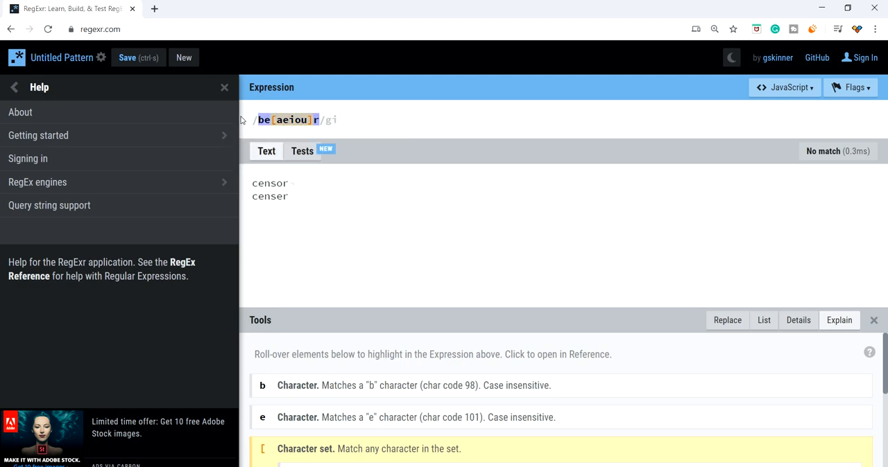
mouse_move(241, 125)
text(cens)
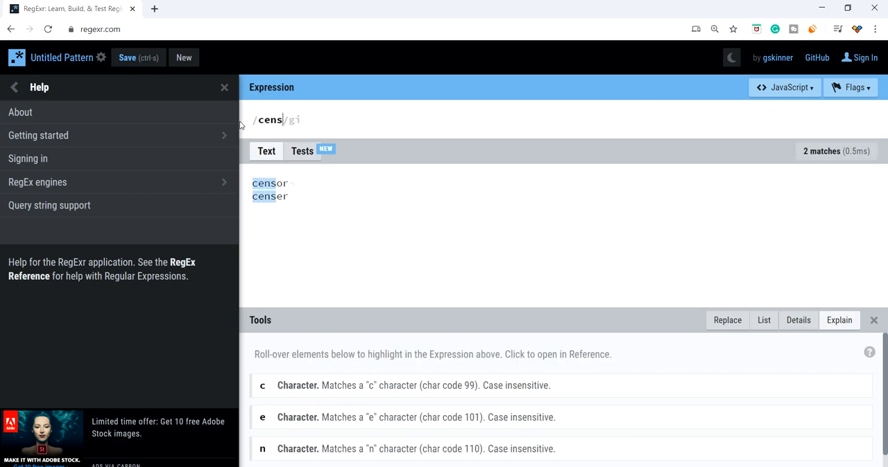
text(.r)
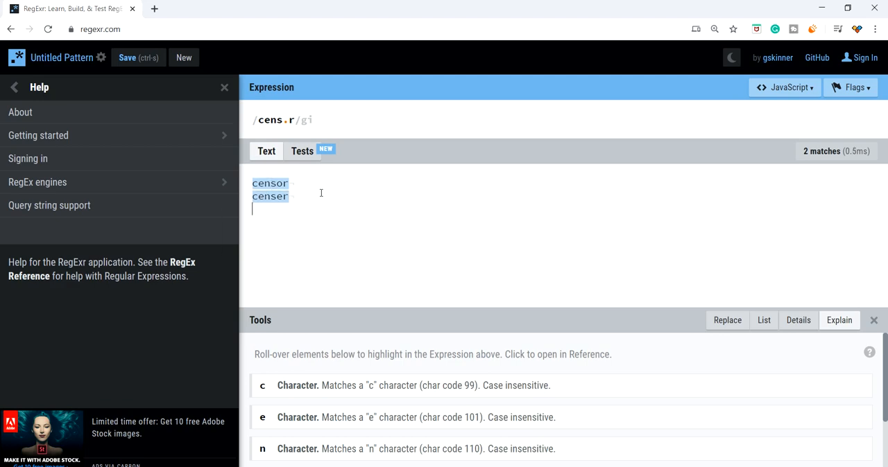
text(cens r)
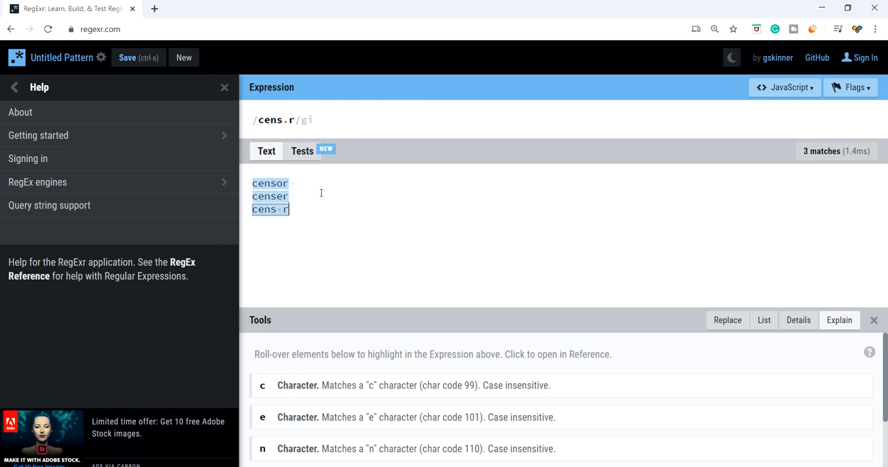
Add cens'r and cens,r lines and limit the middle letter to [aeiou]
text(cens'r)
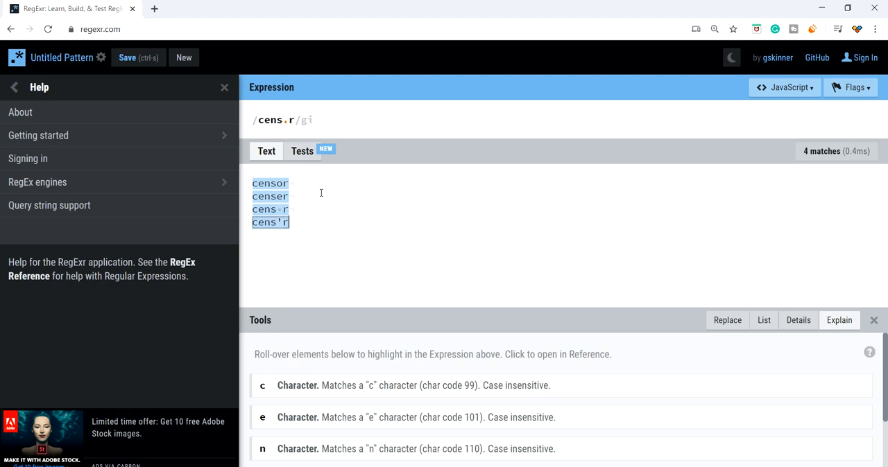
text(cens,r)
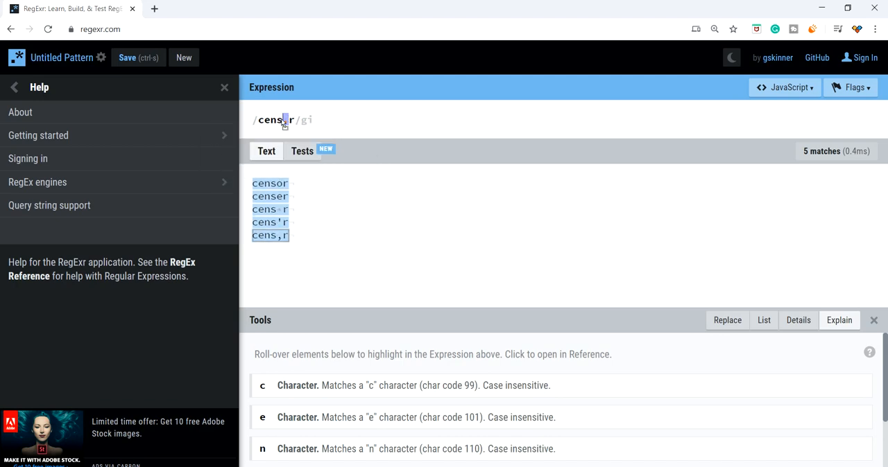
text(aeioy)
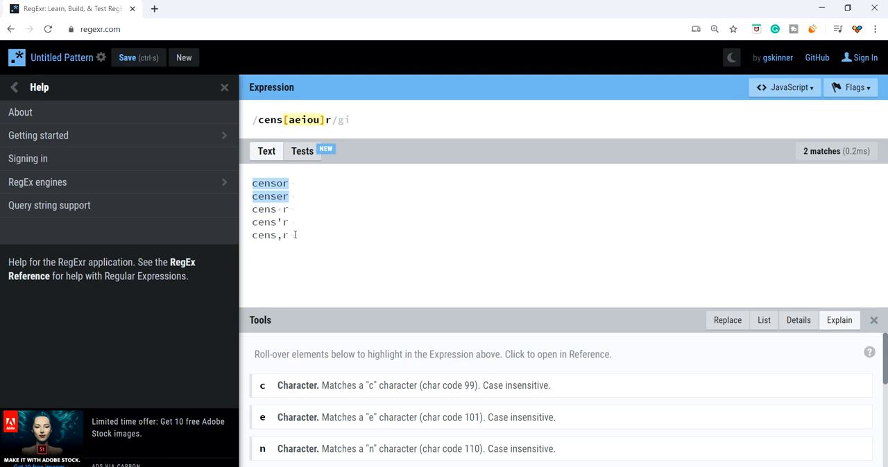
text(censour)
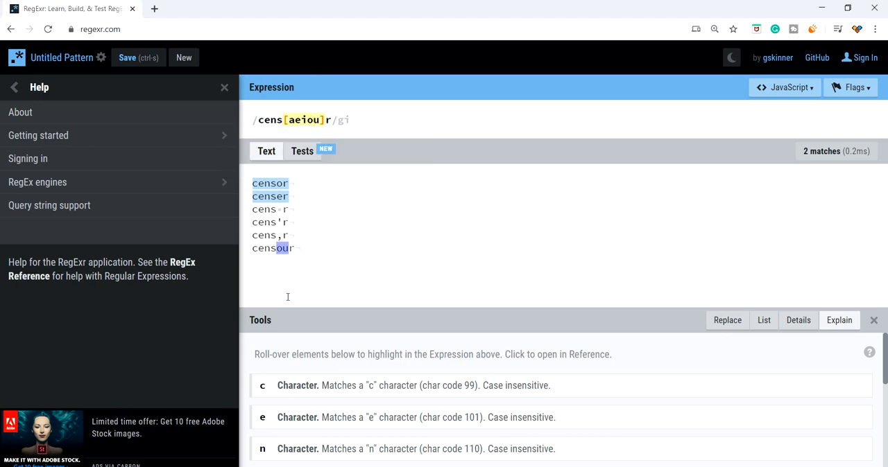
mouse_move(304, 119)
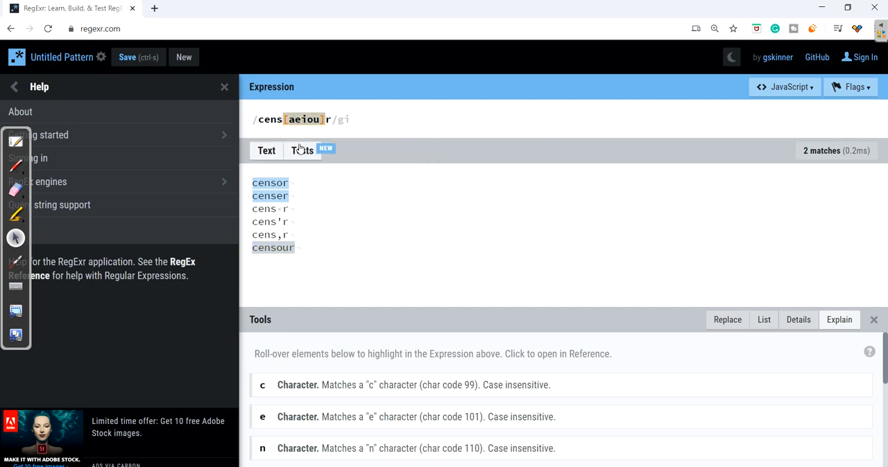
mouse_move(316, 252)
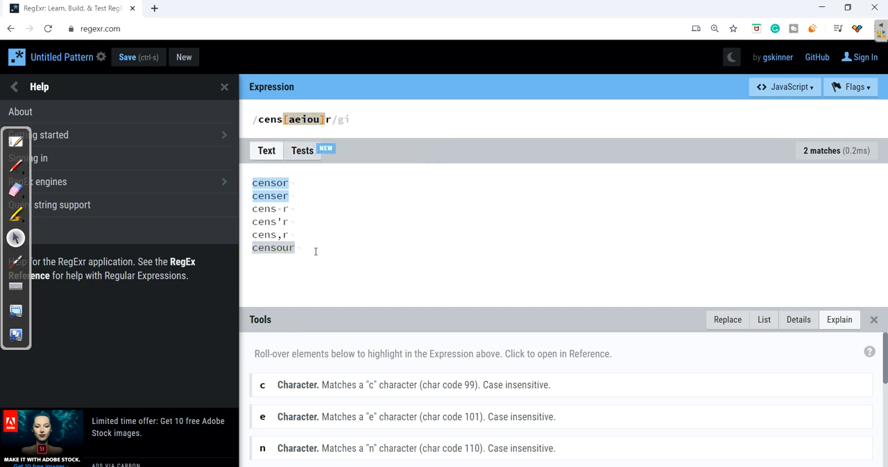
mouse_move(329, 158)
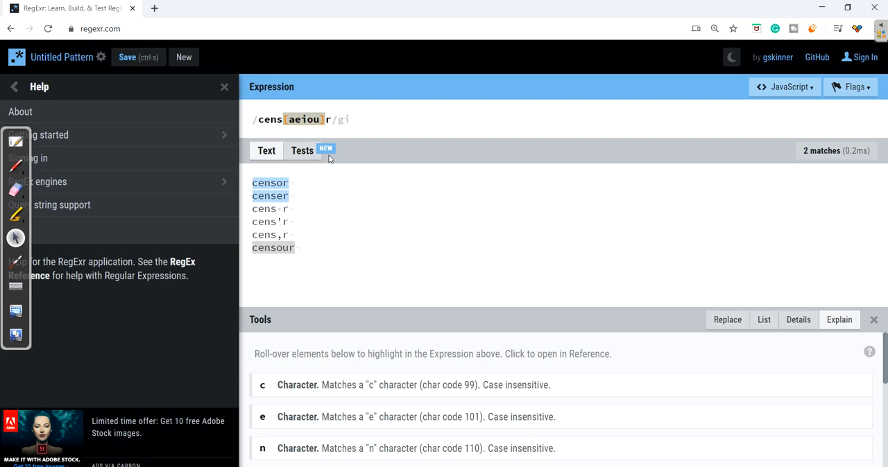
mouse_move(305, 119)
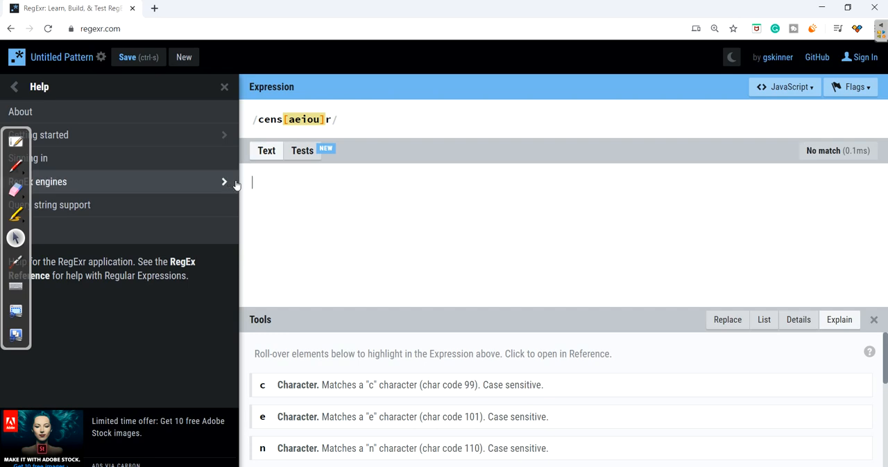
Type netsetos, python, JAVA, DataScience and Pearl as separate test lines
text(netsetos)
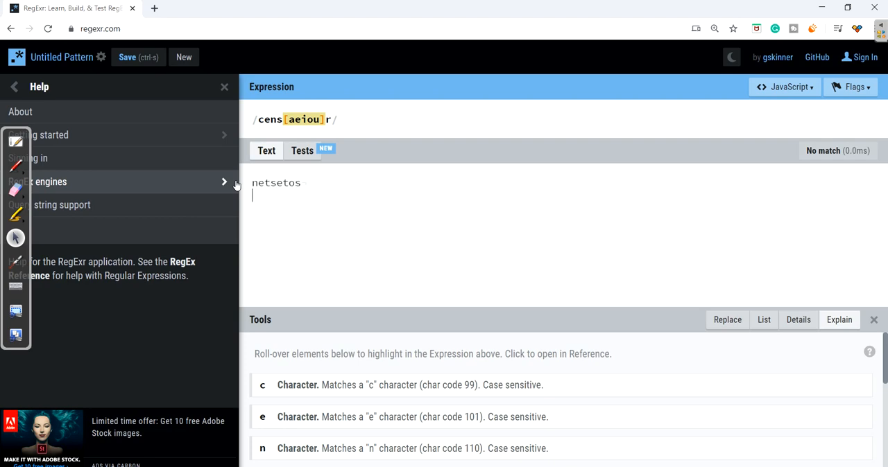
text(p)
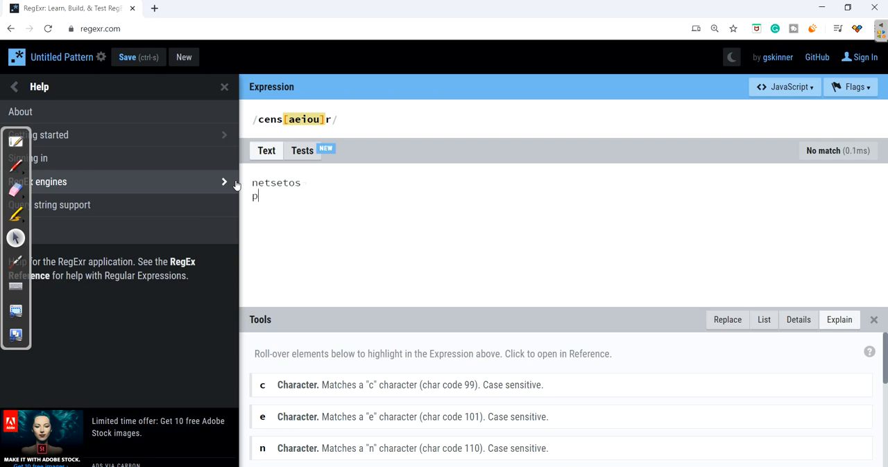
text(ython)
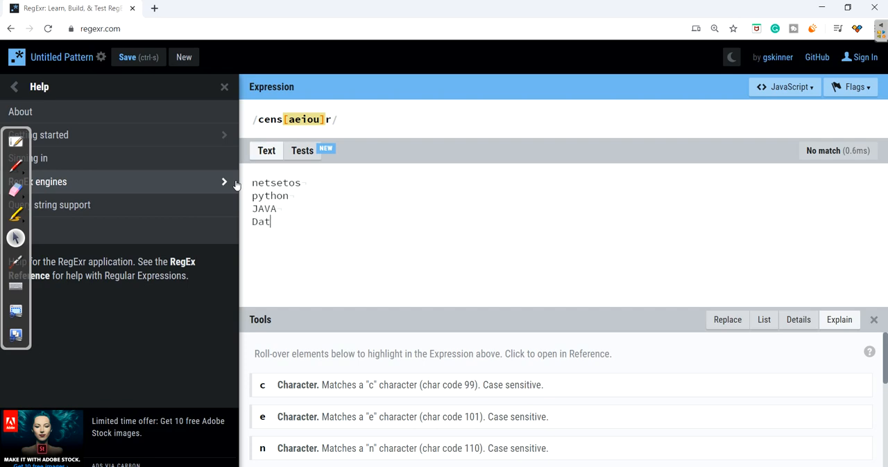
text(aScience)
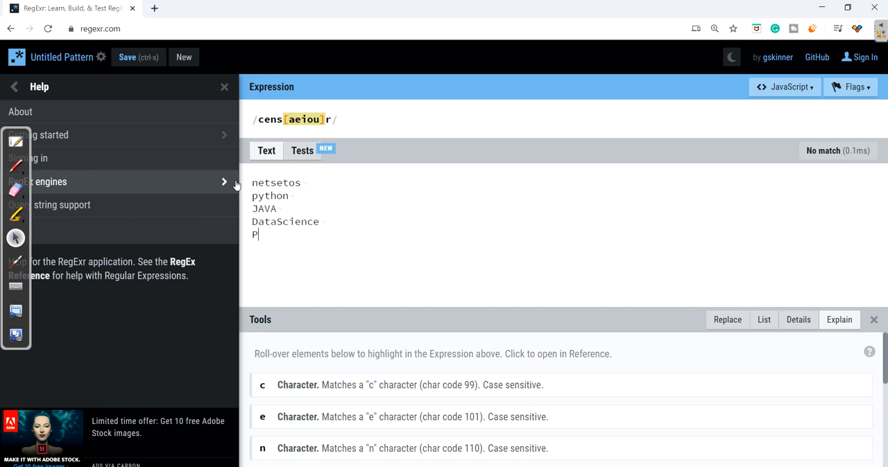
text(earl)
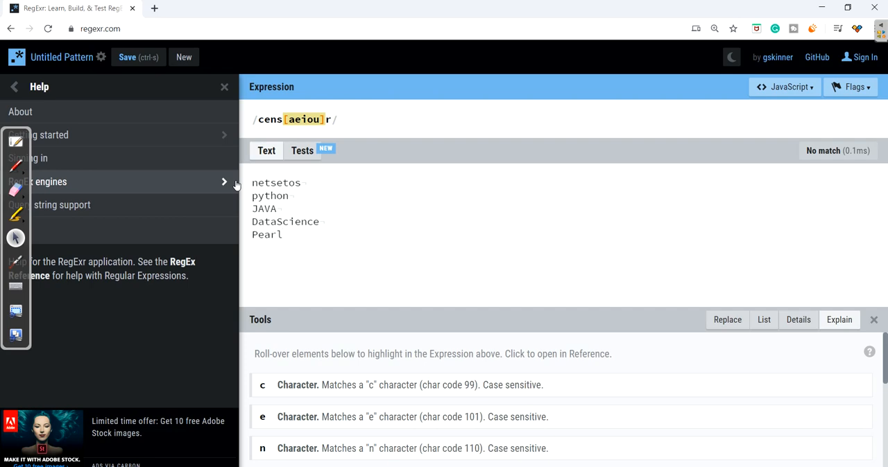
mouse_move(294, 150)
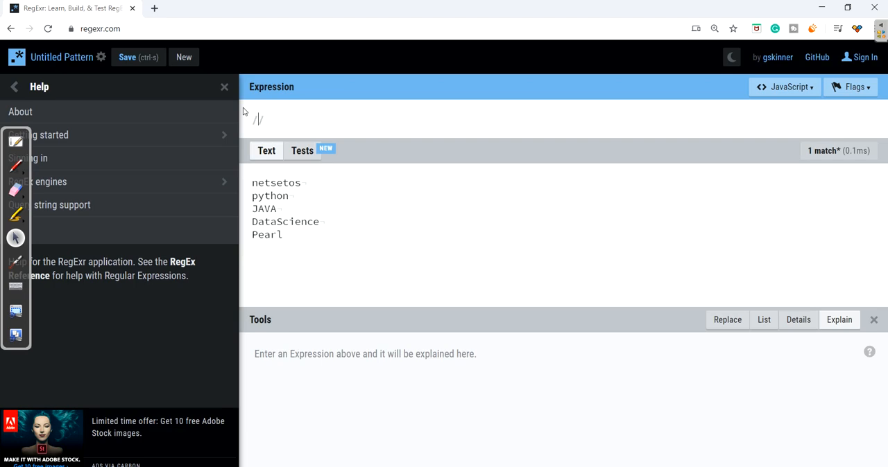
Enter [aeiou] as the expression and enable the global flag for 11 matches
text([ae)
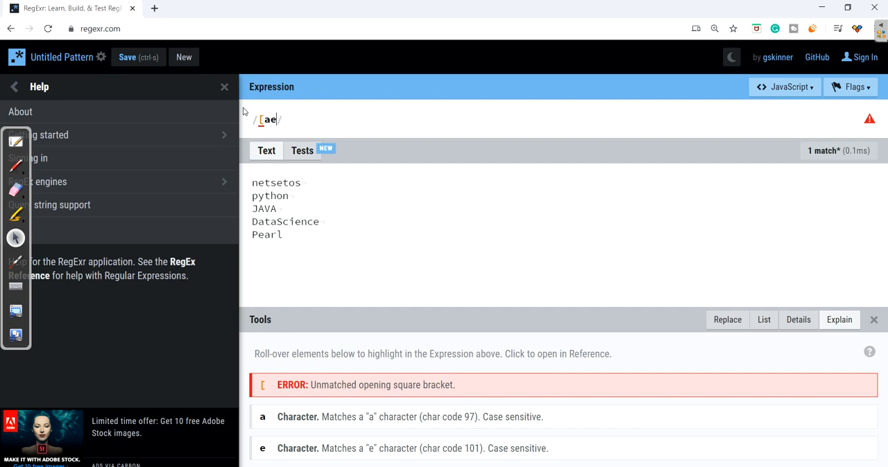
text(iou)
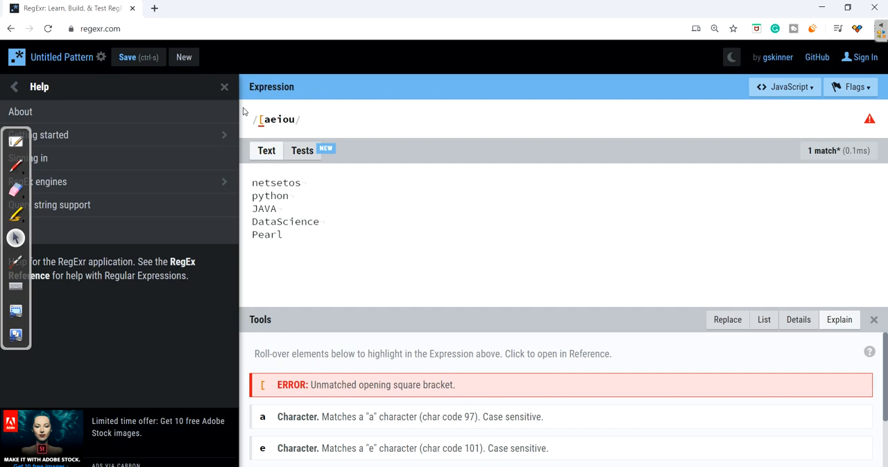
text(])
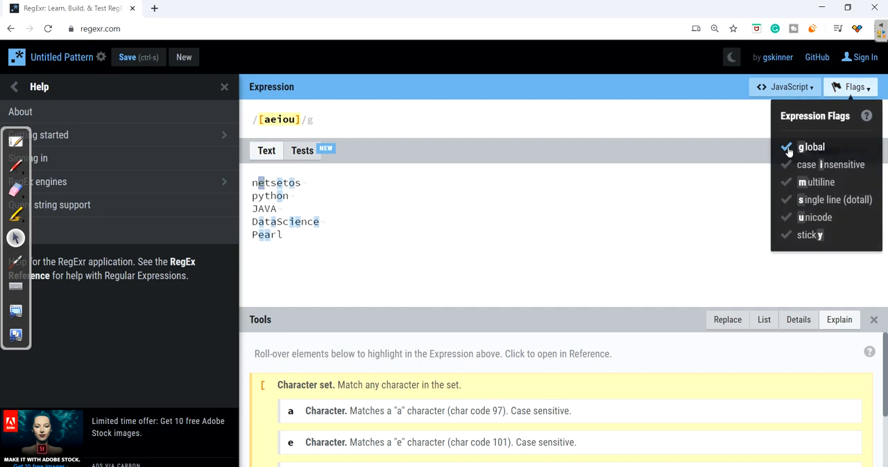
click(851, 86)
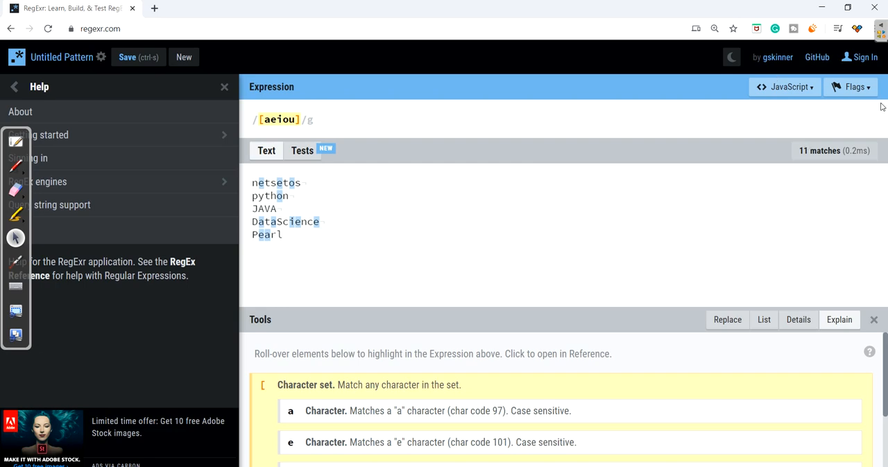
click(283, 234)
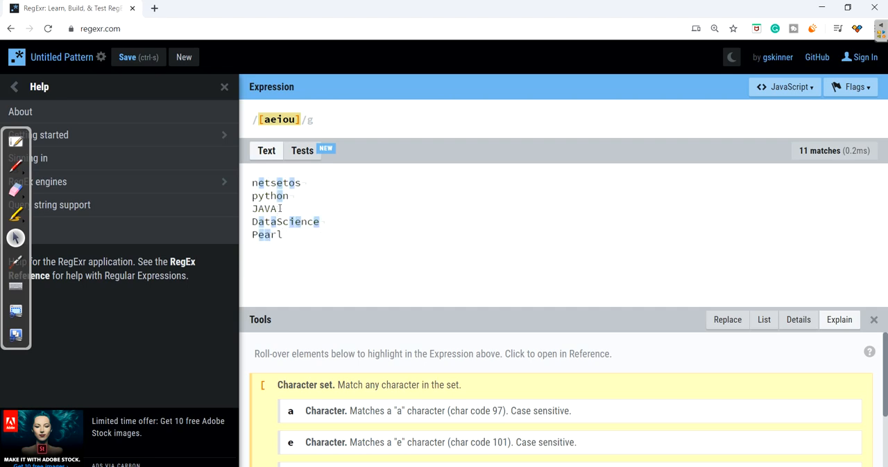
Add AEIOU to the set and reorder it to [aoeiuAEIOU], raising matches to 13
double_click(265, 208)
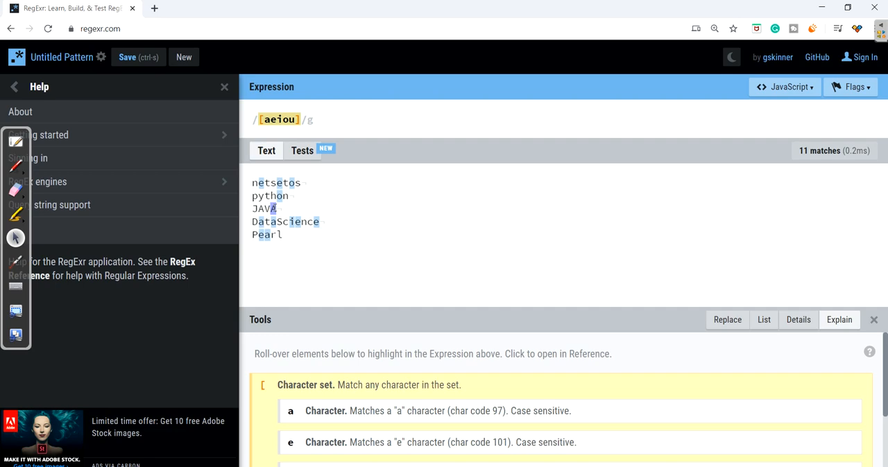
mouse_move(280, 120)
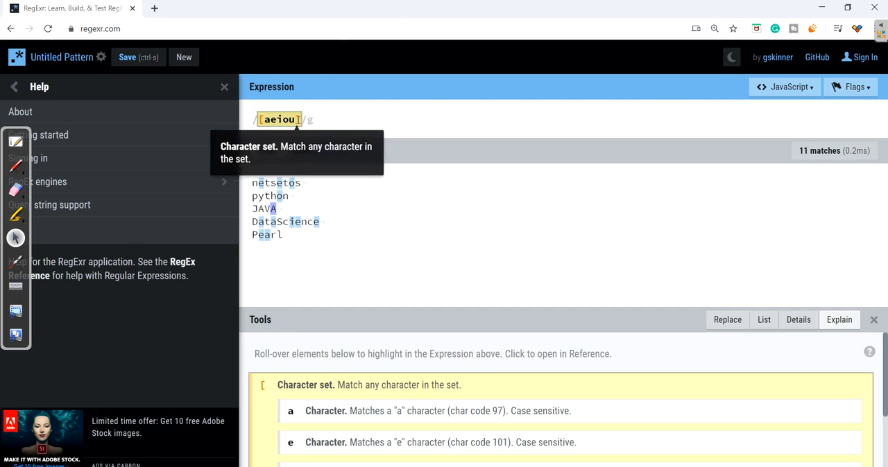
text(AEIOU)
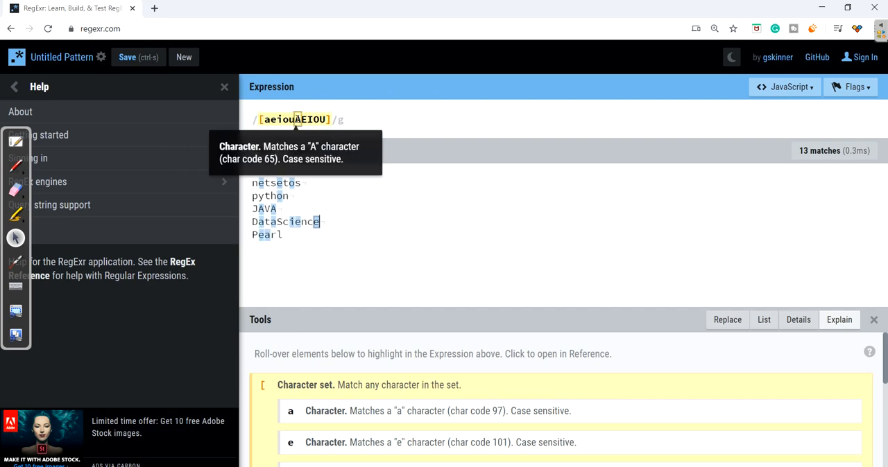
mouse_move(309, 119)
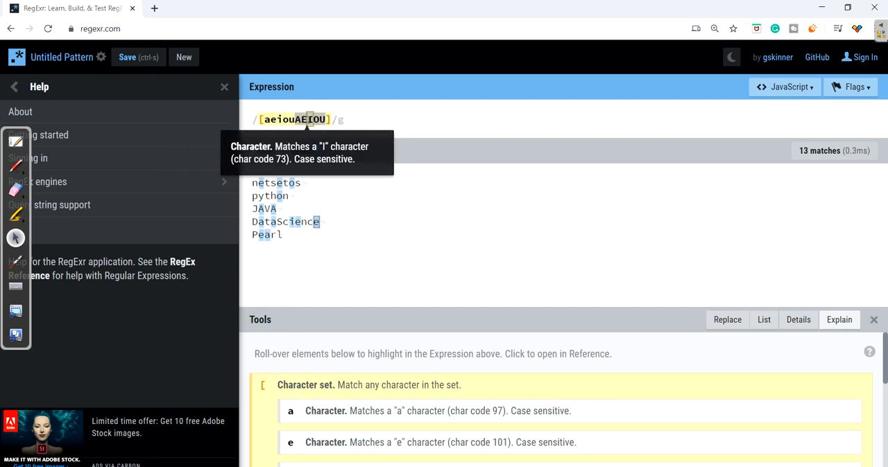
mouse_move(261, 120)
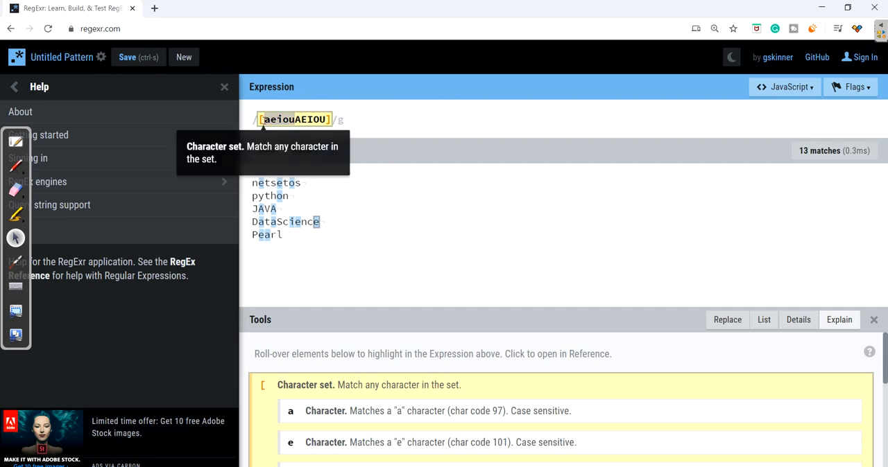
mouse_move(303, 119)
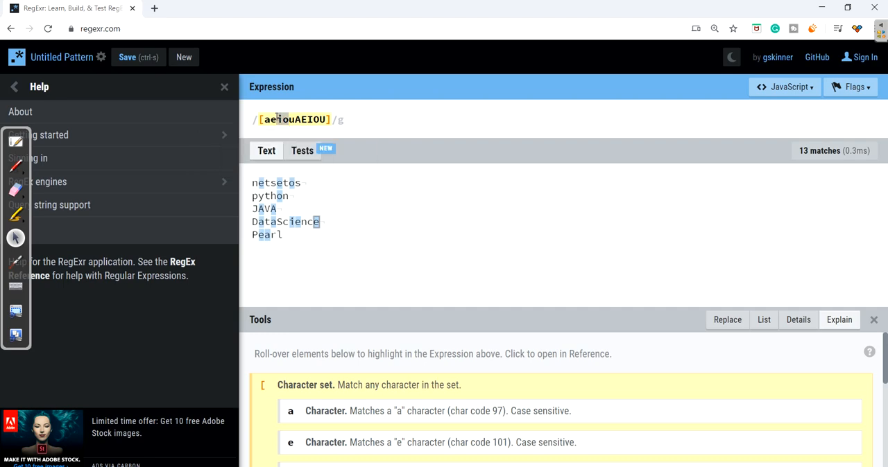
mouse_move(271, 119)
text(o)
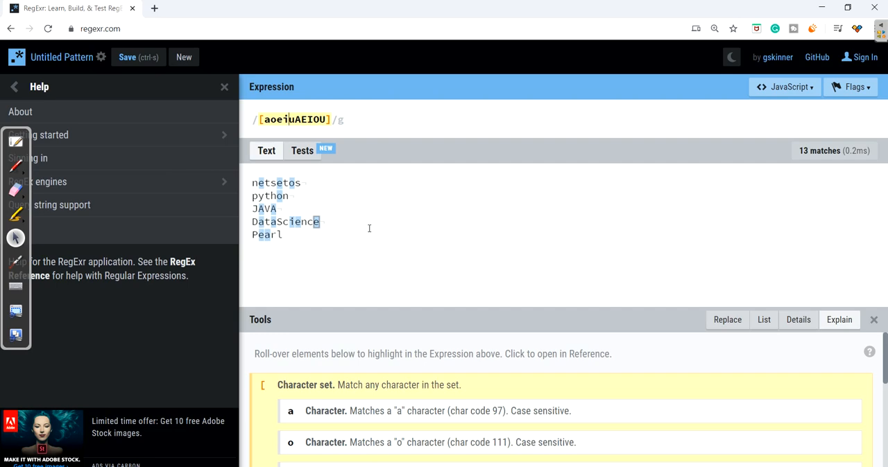
mouse_move(300, 246)
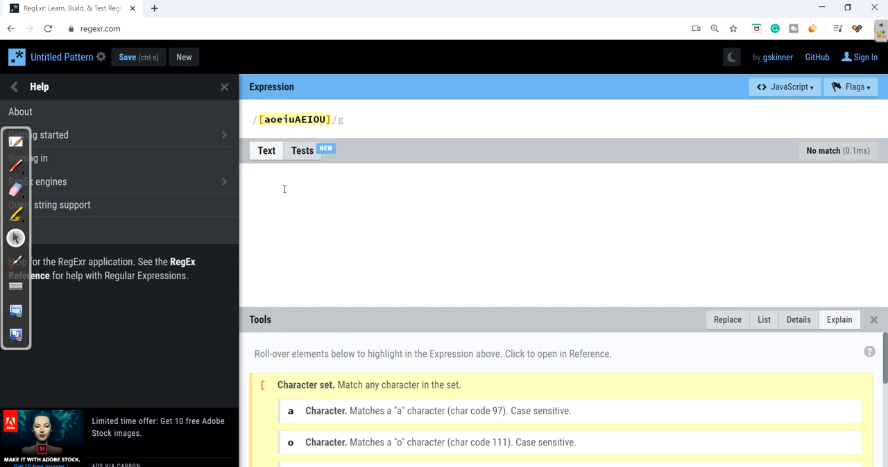
Type test lines Anita-1, Monika-2, Devi-5 and Ram-9
text(Anita -1)
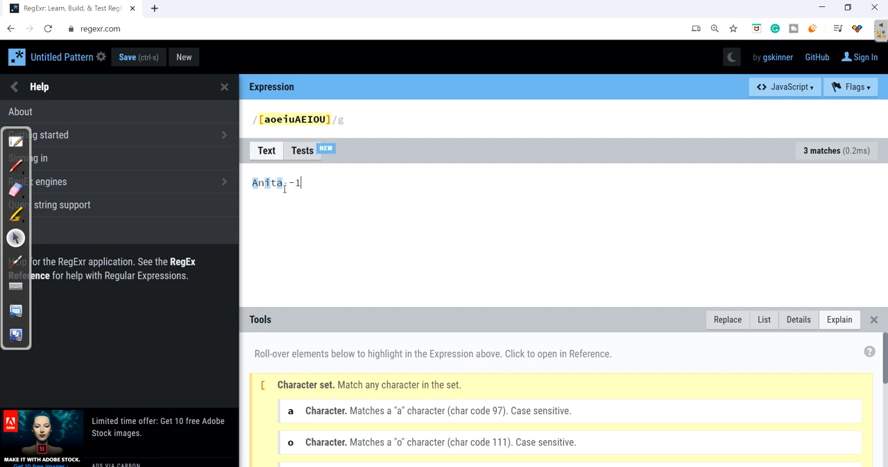
text(Monika)
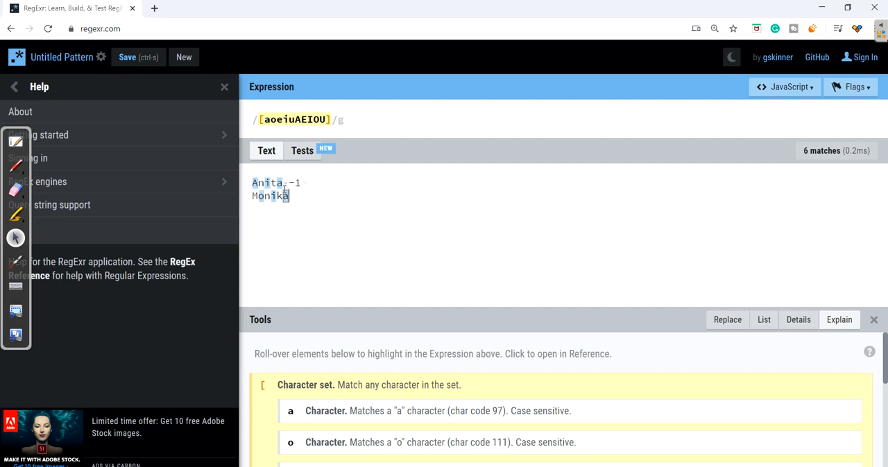
text(-2)
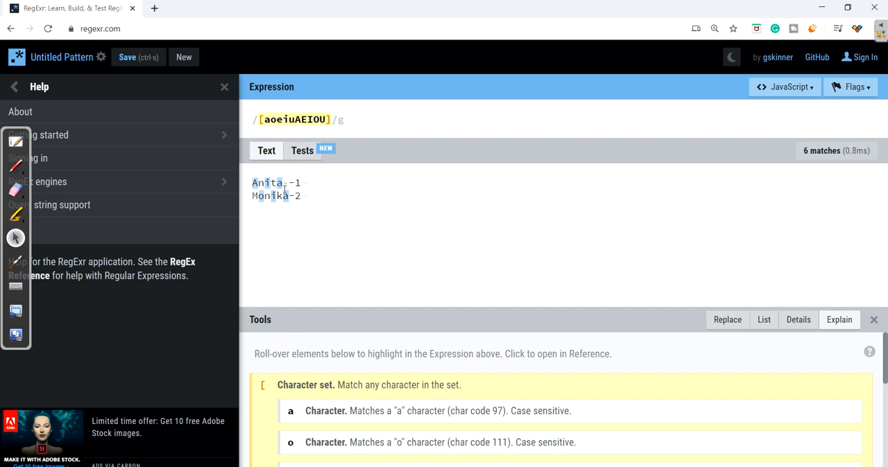
text(Devi-5)
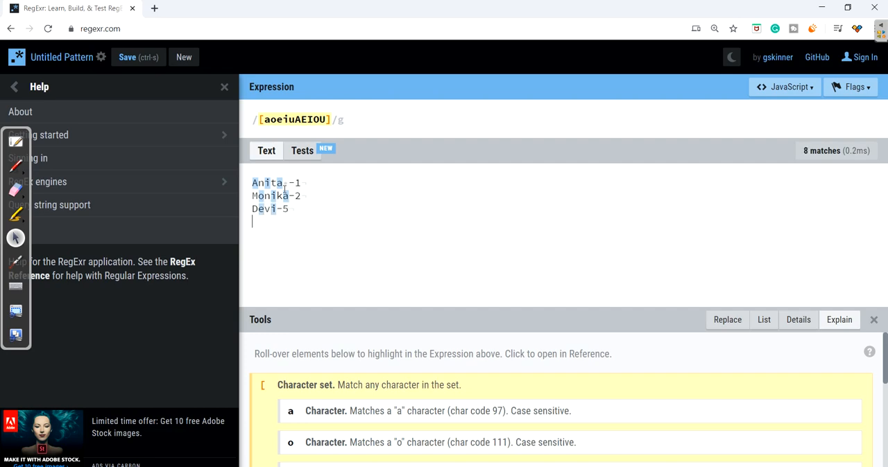
text(Ram-)
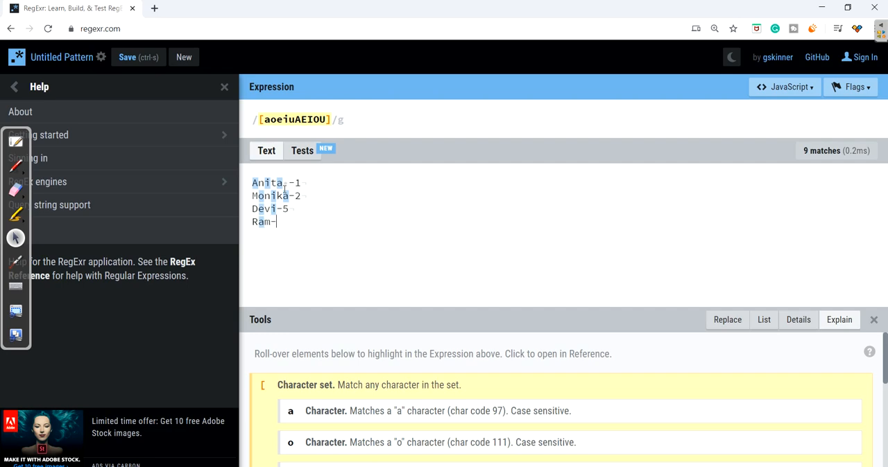
text(9)
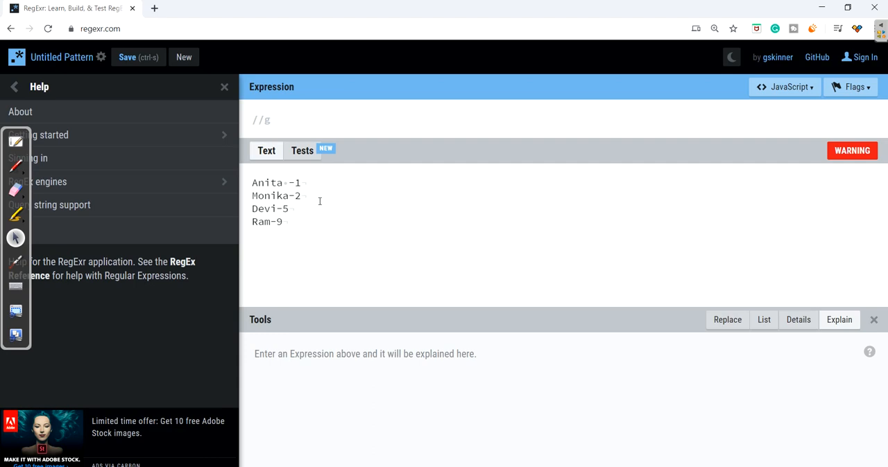
double_click(267, 195)
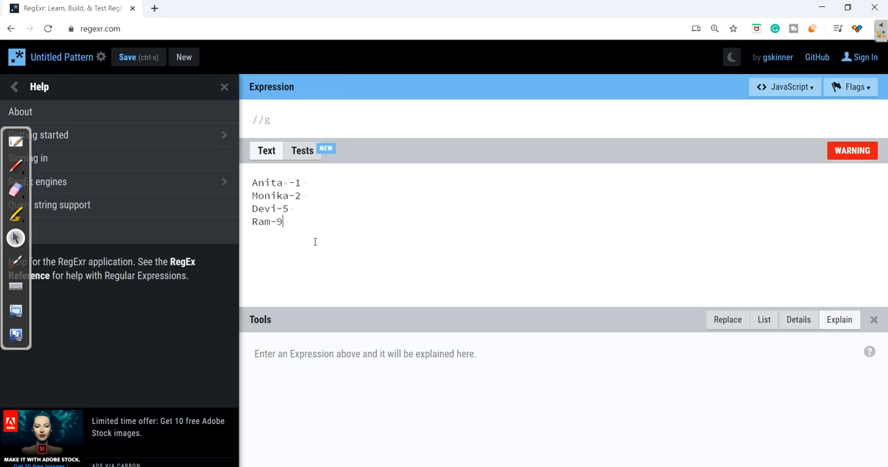
mouse_move(313, 221)
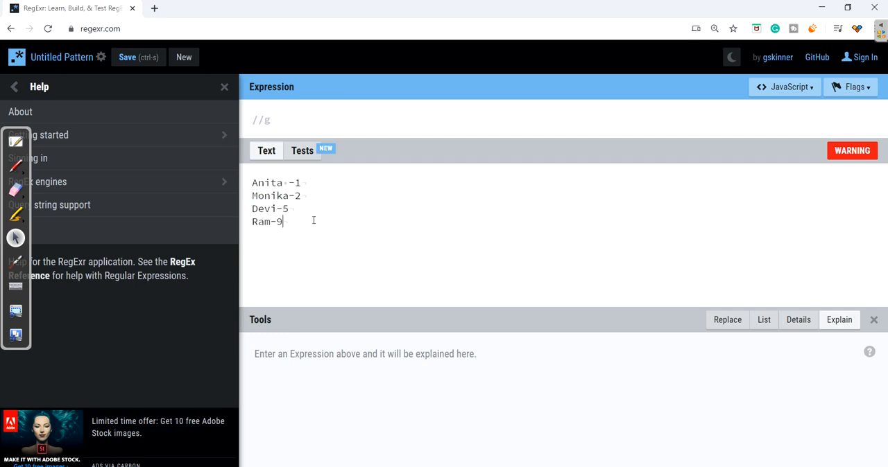
double_click(297, 183)
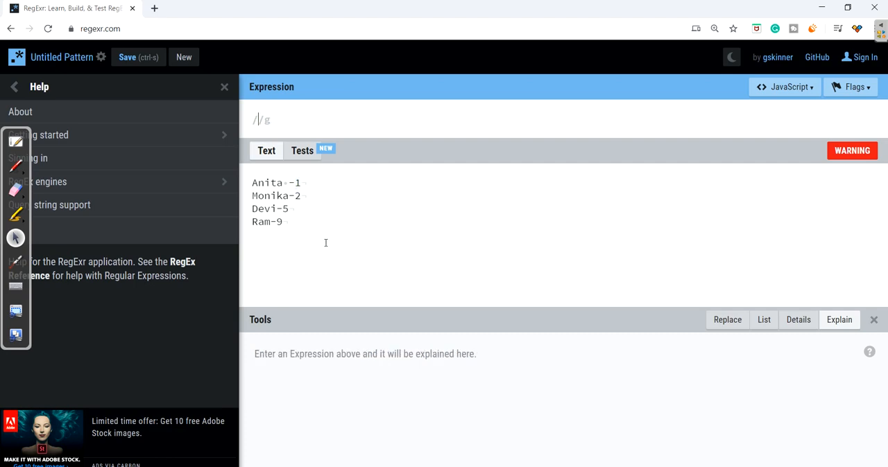
text(-)
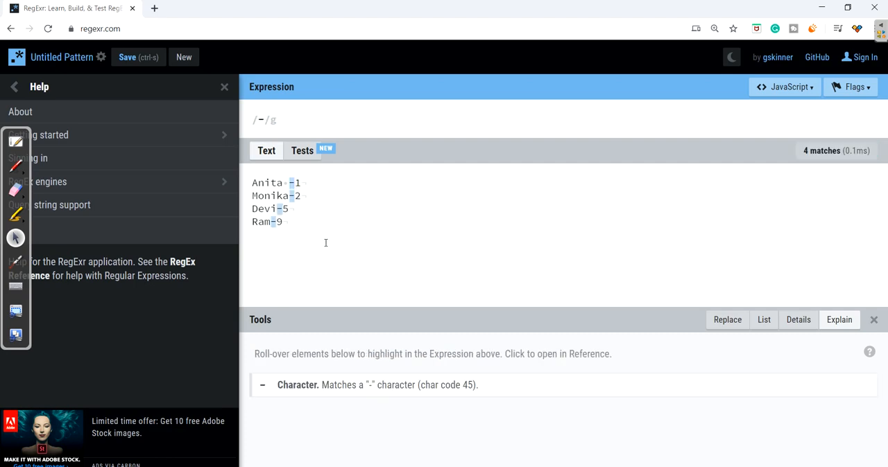
click(263, 120)
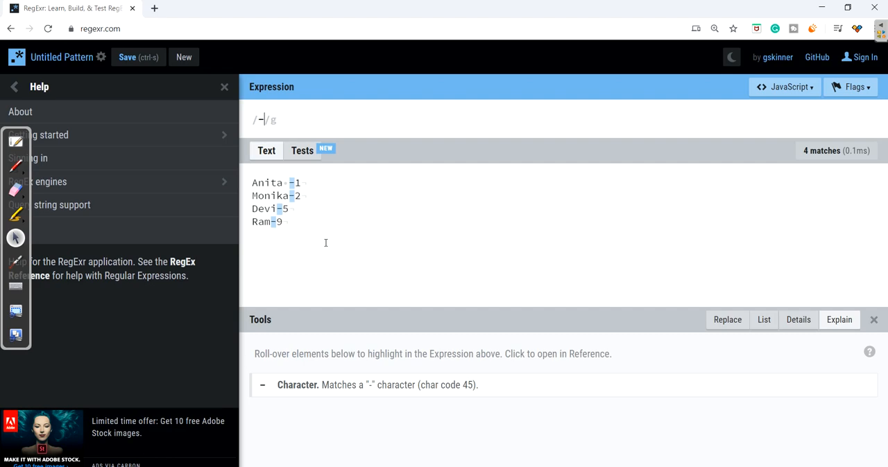
text([])
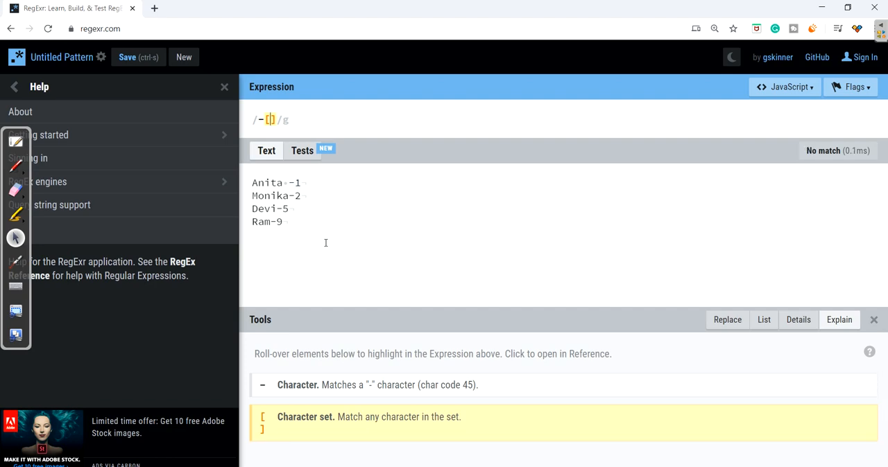
text(0123456)
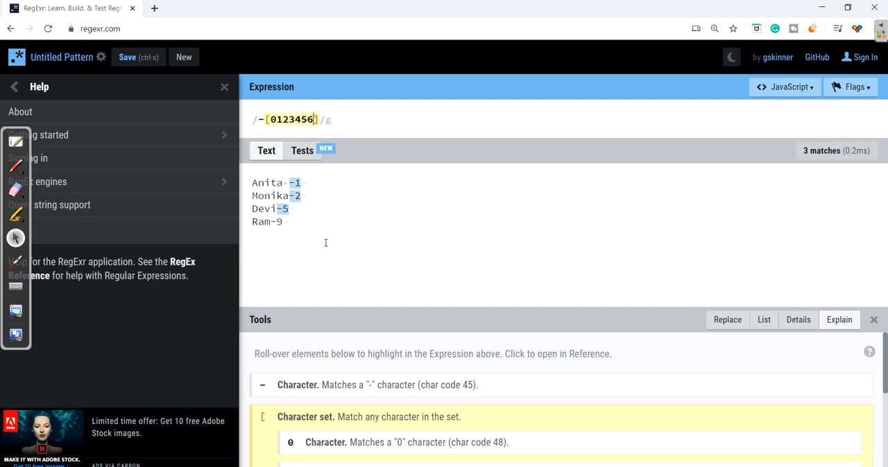
text(789)
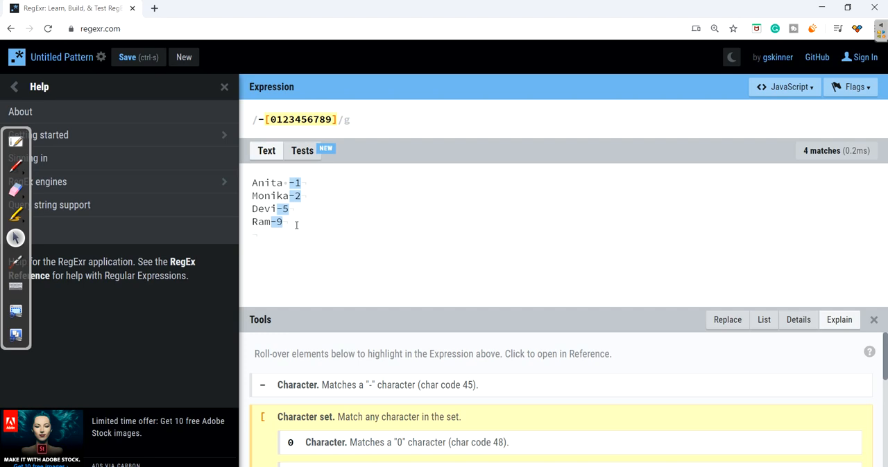
Add a Shyam -56 line, where only the hyphen and 5 match
text(Shy)
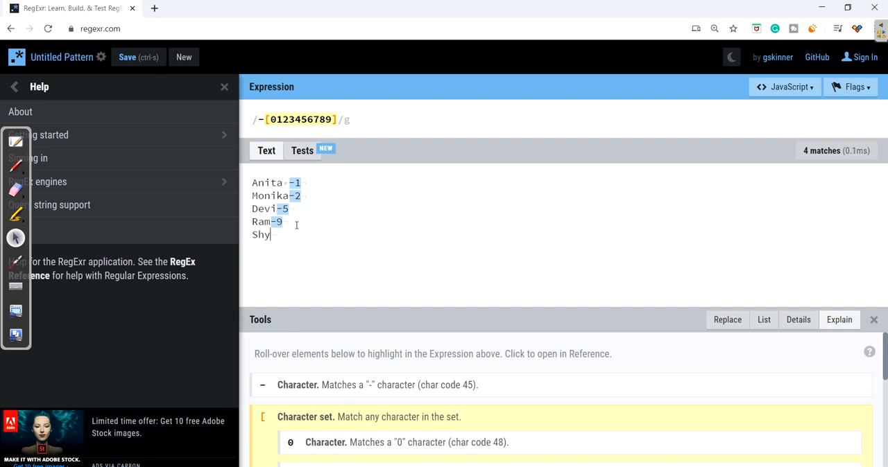
text(am -)
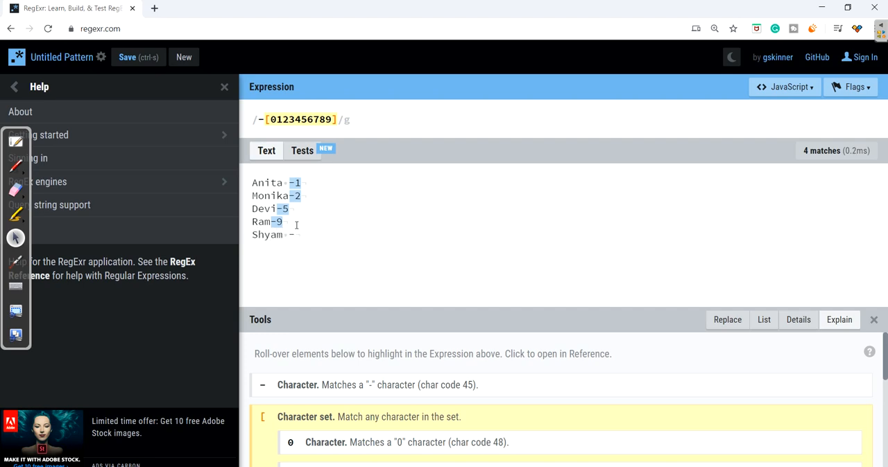
text(56)
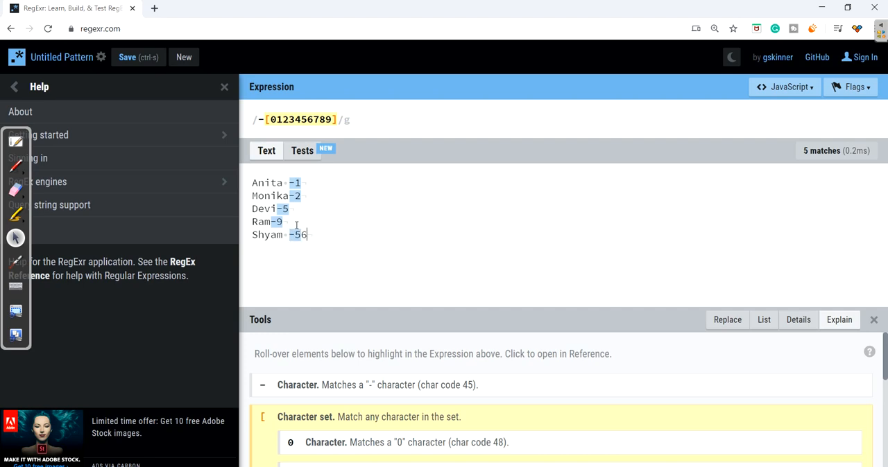
mouse_move(297, 235)
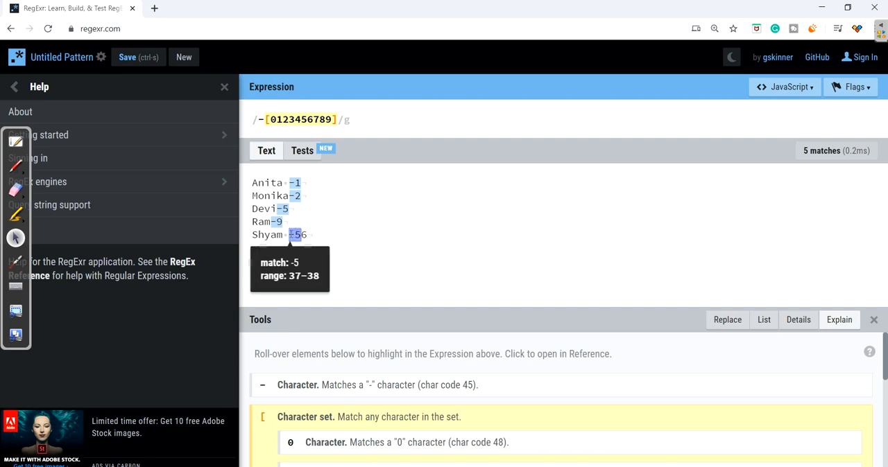
mouse_move(340, 127)
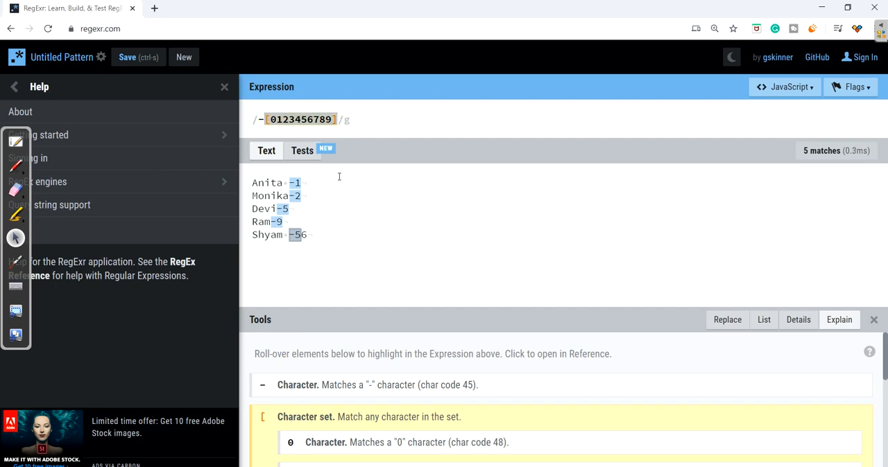
mouse_move(331, 215)
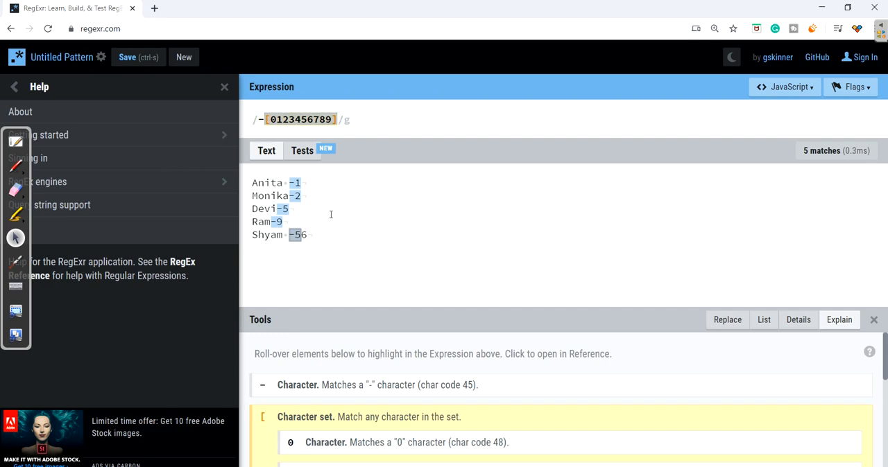
mouse_move(304, 262)
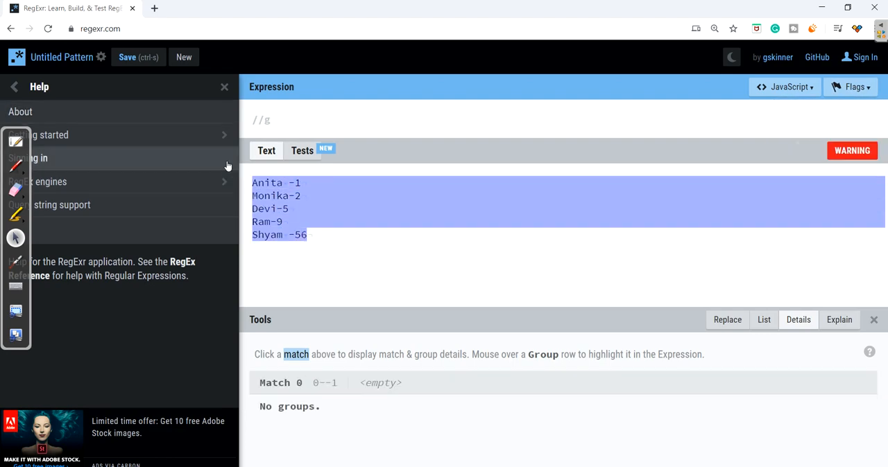
Type three test lines: Thank you!, Thank you. and Thank you;
text(Thank you.)
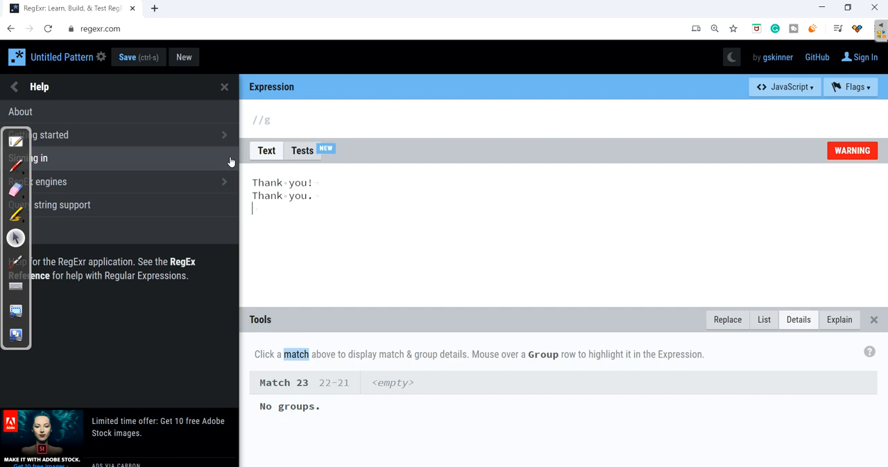
text(Thank you)
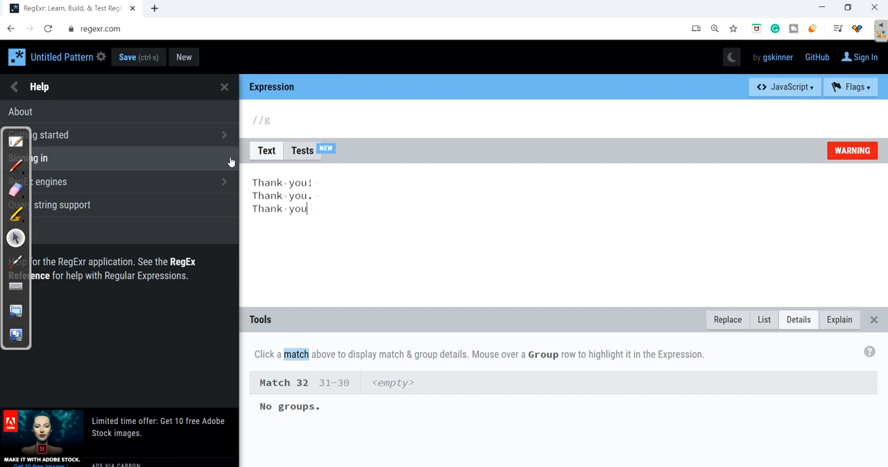
text(;)
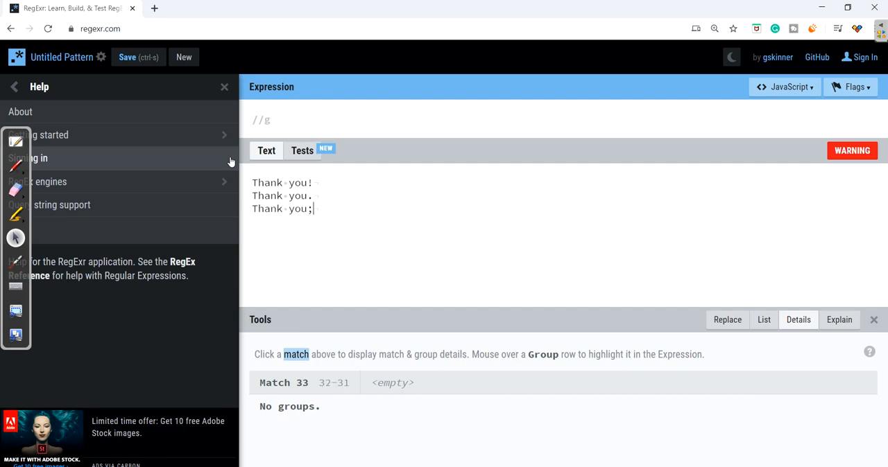
key(Enter)
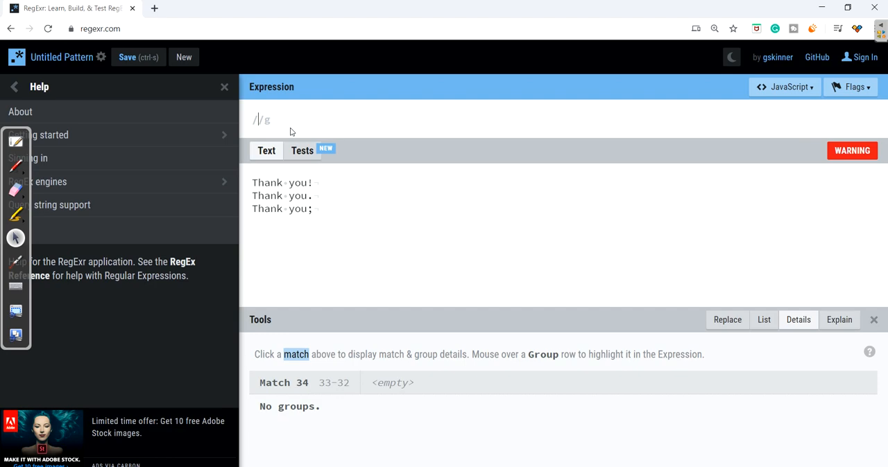
text([!)
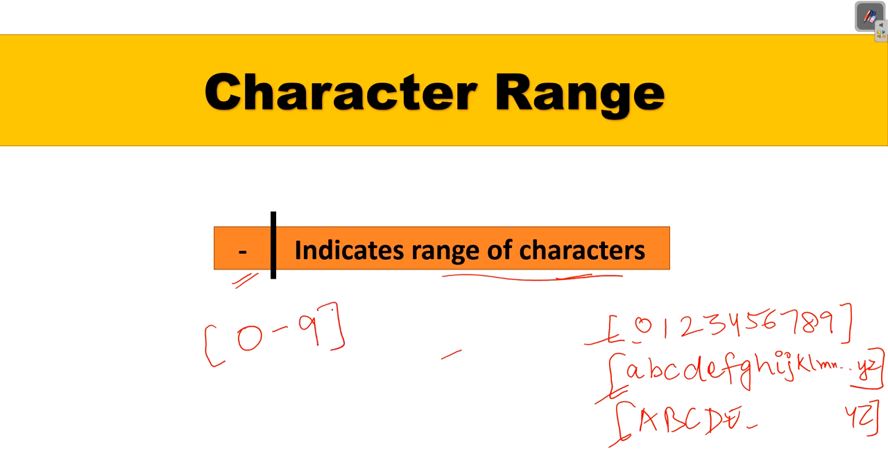
Hand-write [0-9] and the digit and letter sets on the Character Range slide
drag(239, 378, 236, 423)
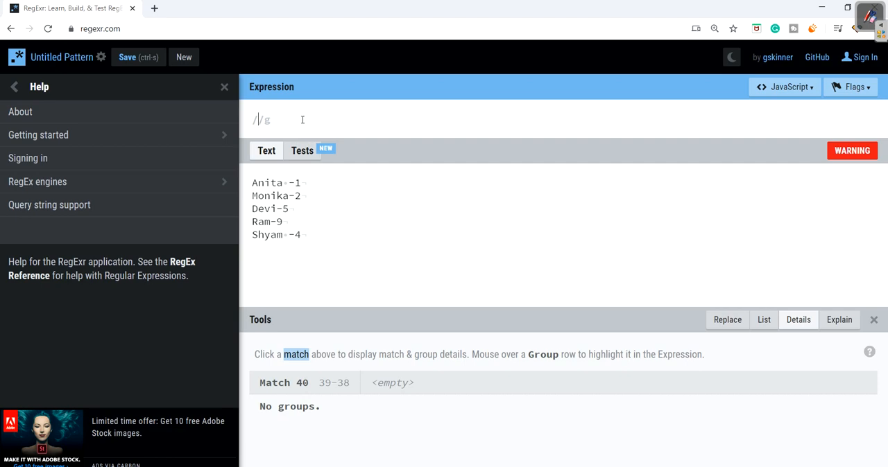
Try [A-Z], [a-z] and [0-9] range sets in the expression, ending with empty brackets
text([)
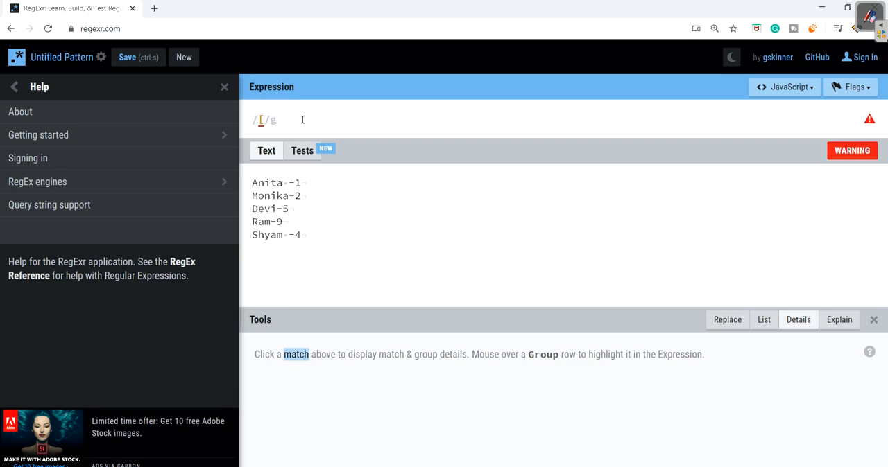
text(A-Z)
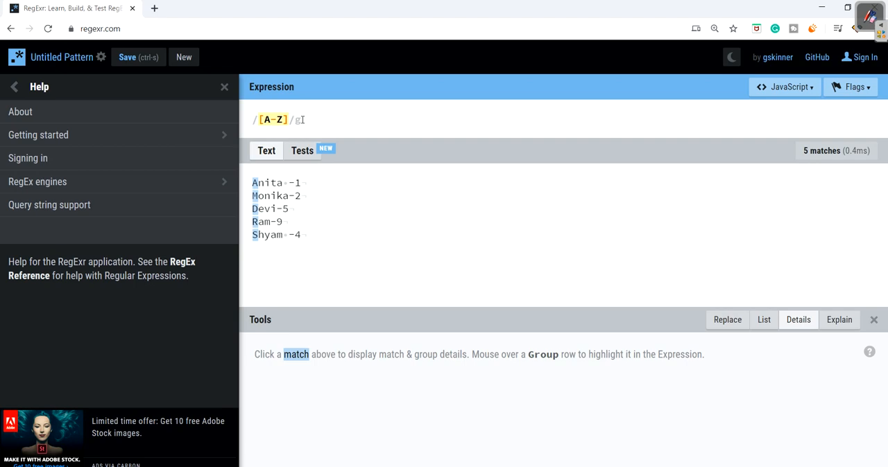
key(Backspace)
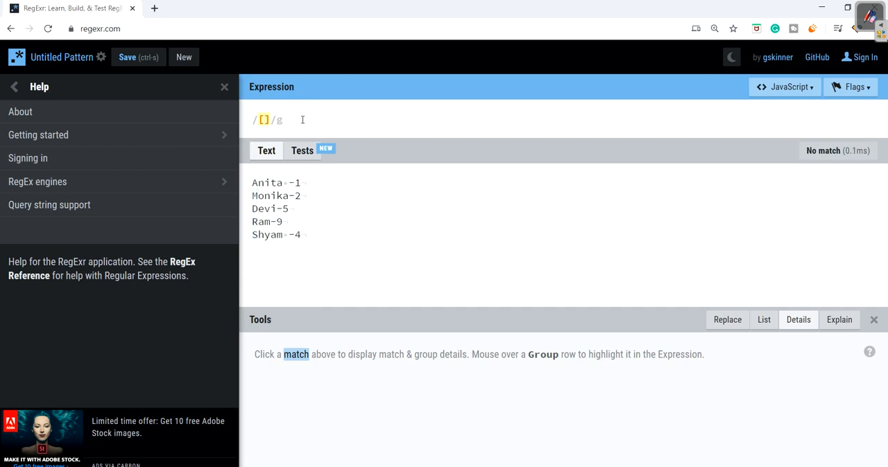
text(a-)
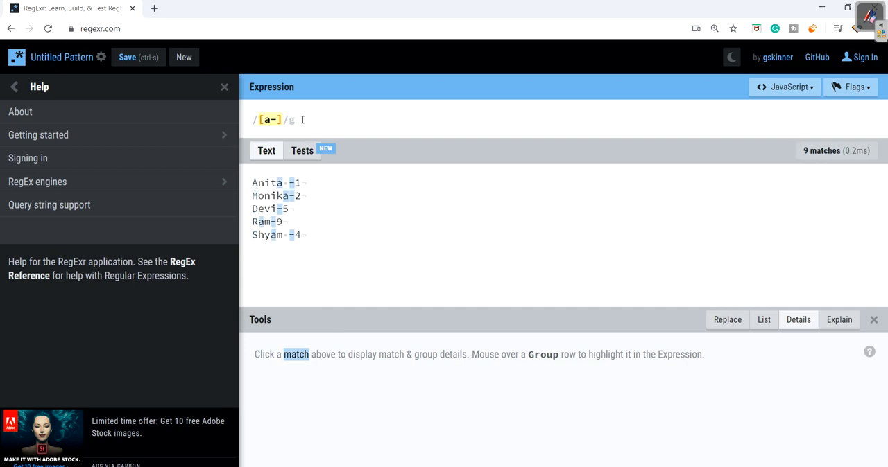
text(z)
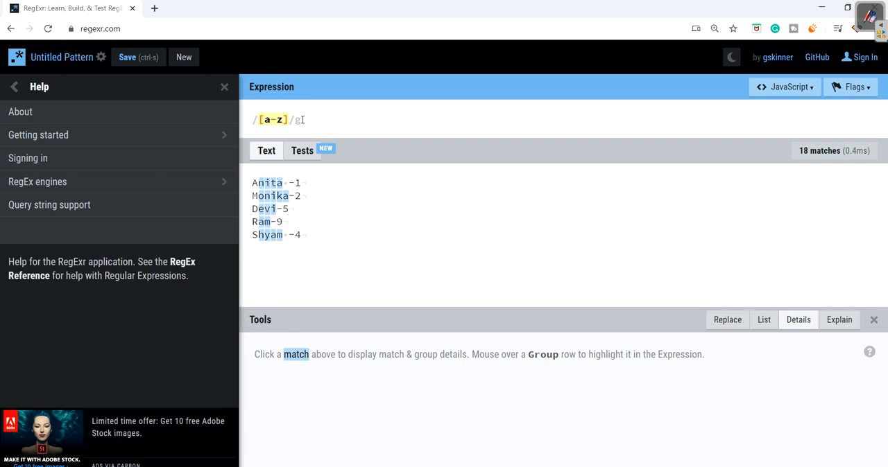
key(Backspace)
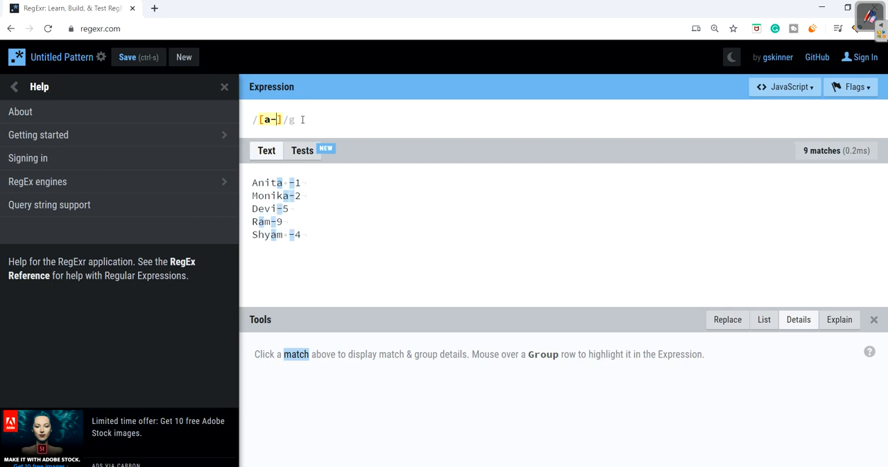
text(0)
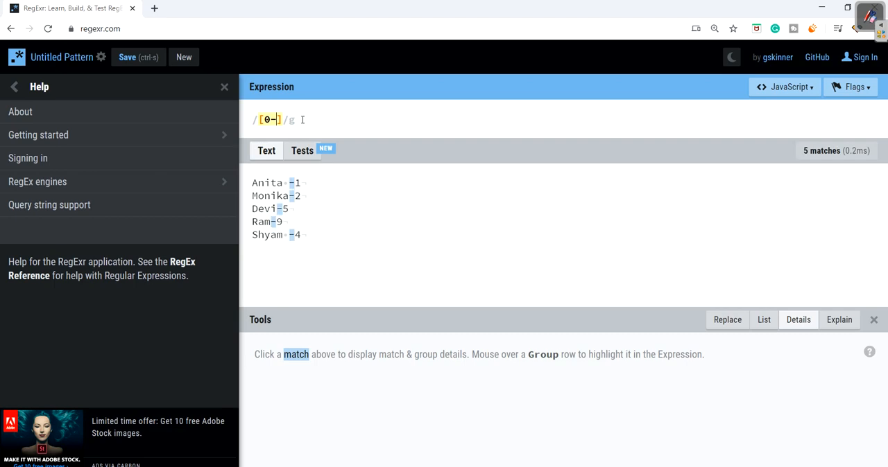
text(9)
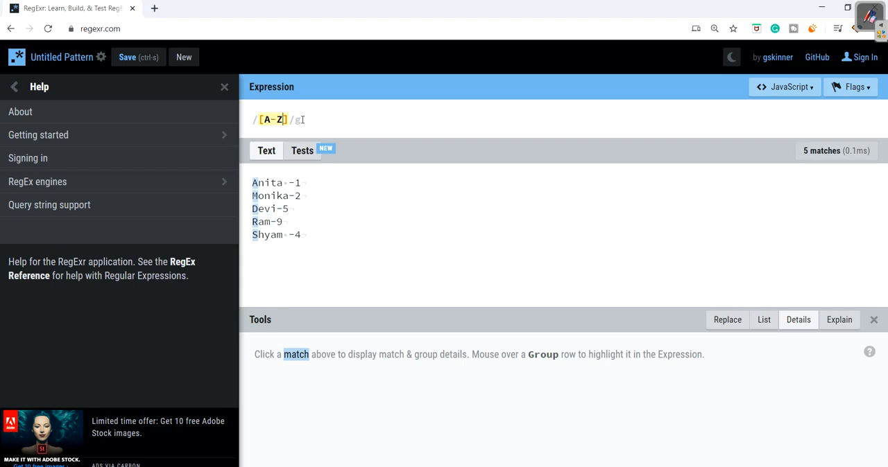
text(a-)
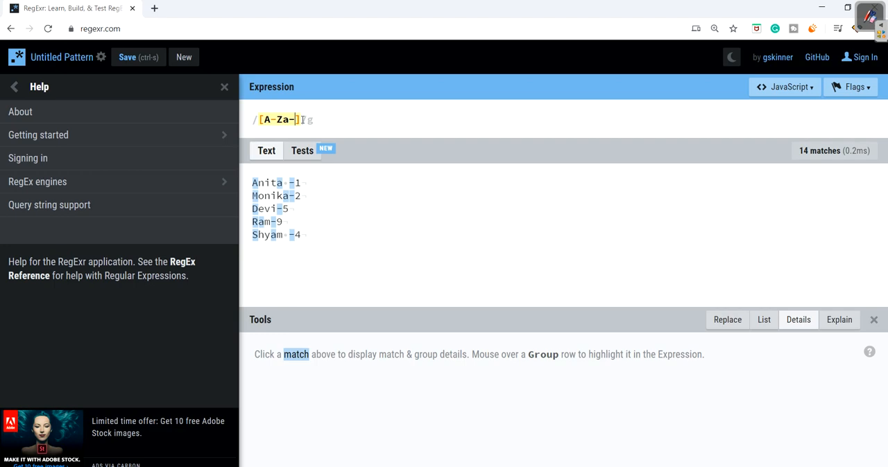
text(z)
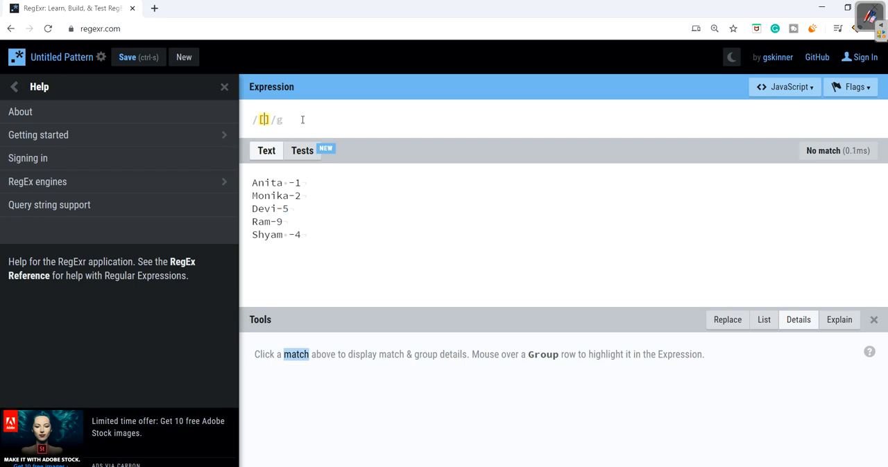
Set the expression to [56-99] and annotate it as 5, 6-9, 9 with matches ticked
text([56])
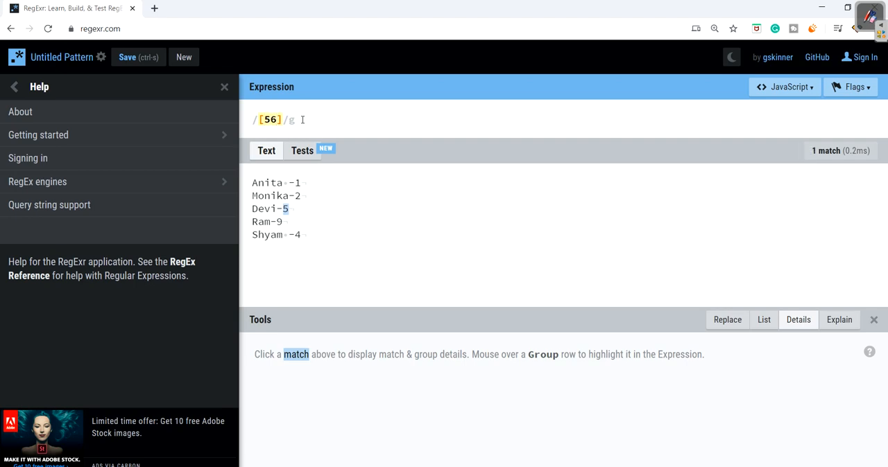
text(-99)
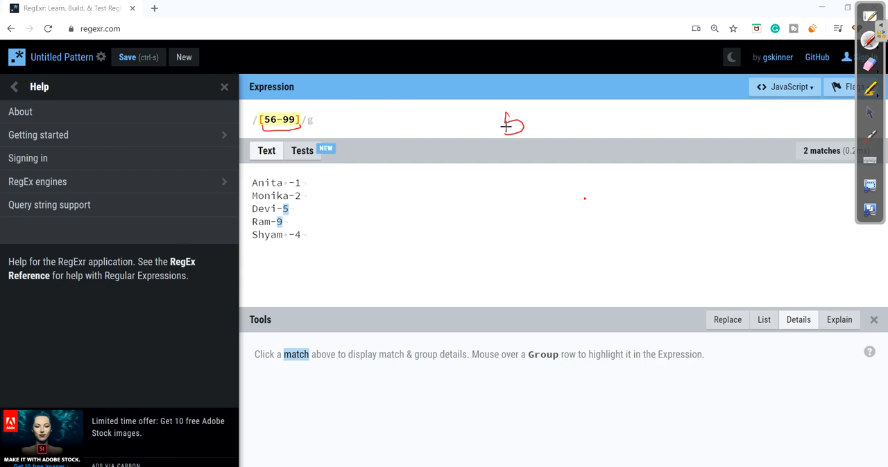
drag(506, 128, 613, 101)
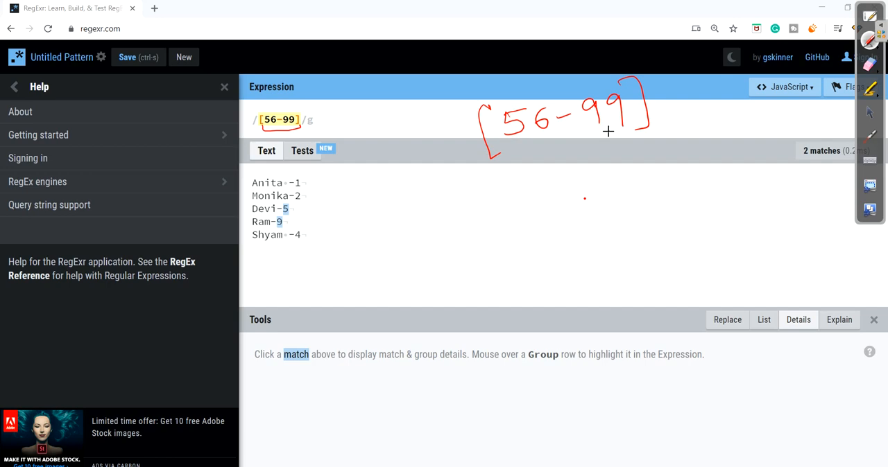
drag(547, 202, 538, 229)
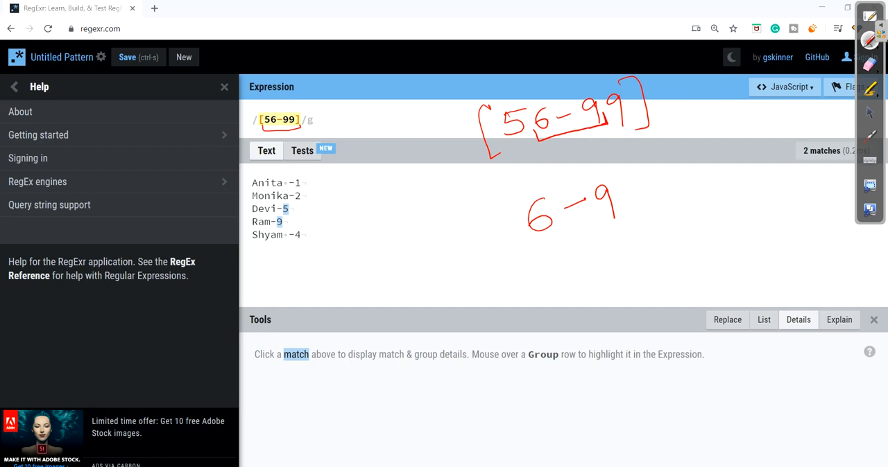
drag(538, 133, 604, 119)
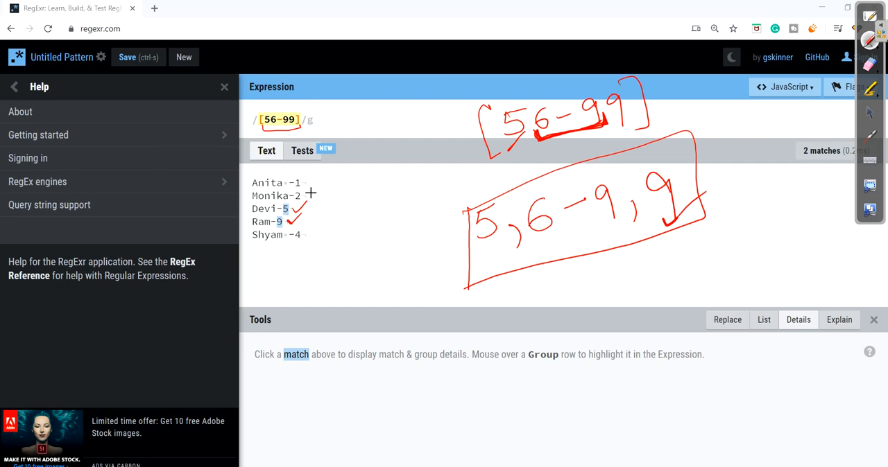
mouse_move(585, 200)
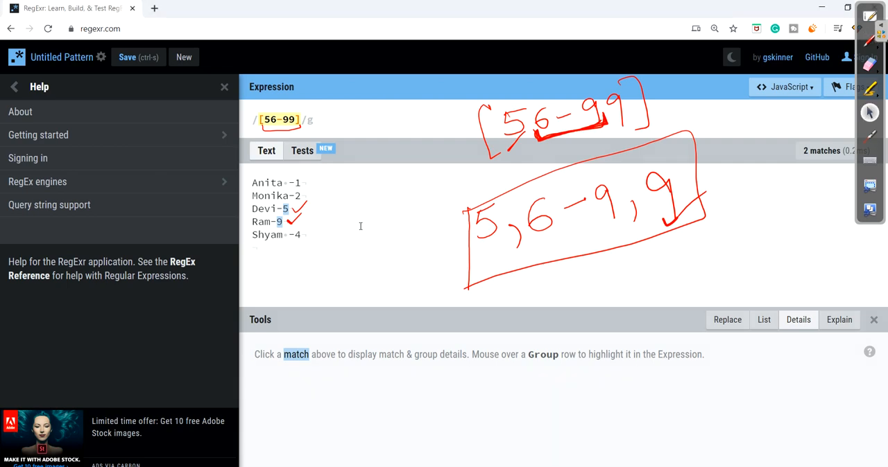
Add the test line 'neena -8' and mark its 8 as a match
text(neena)
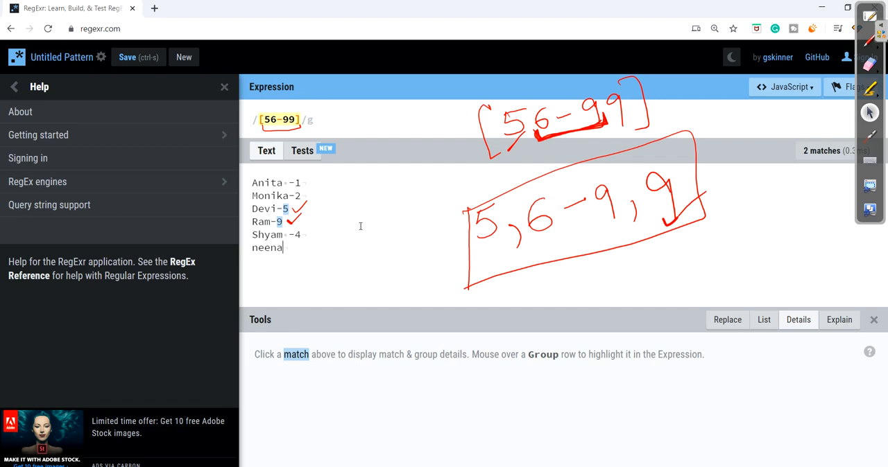
text(-8)
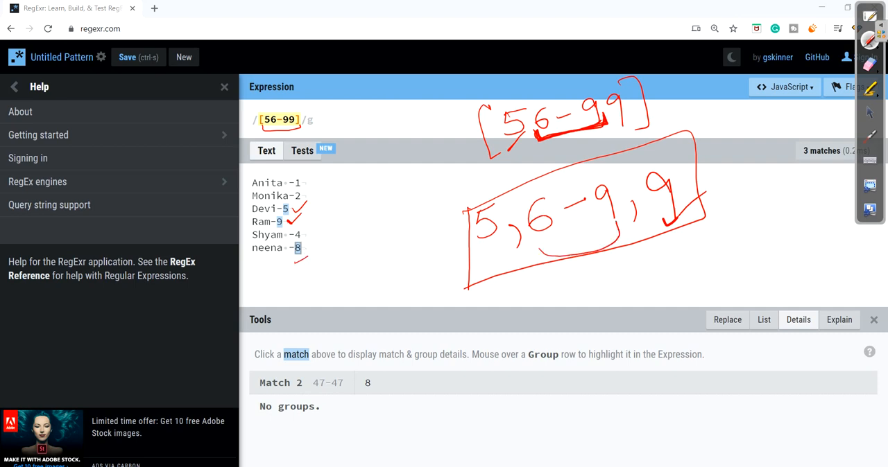
drag(537, 255, 624, 222)
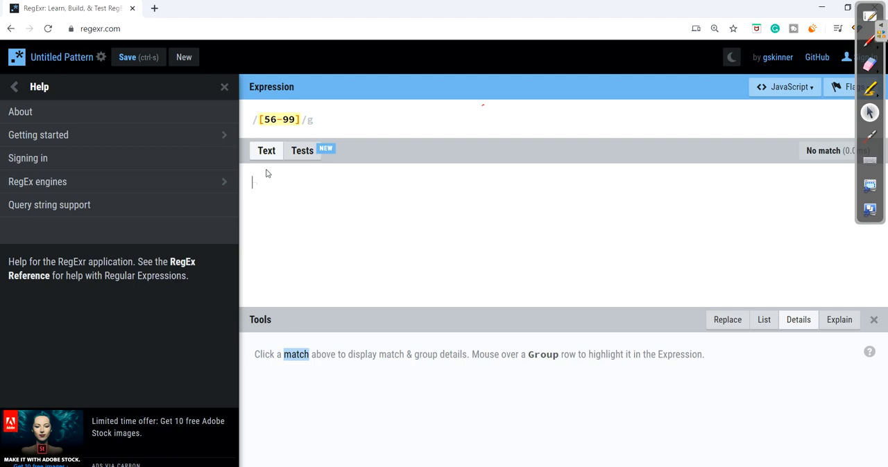
text(0123-)
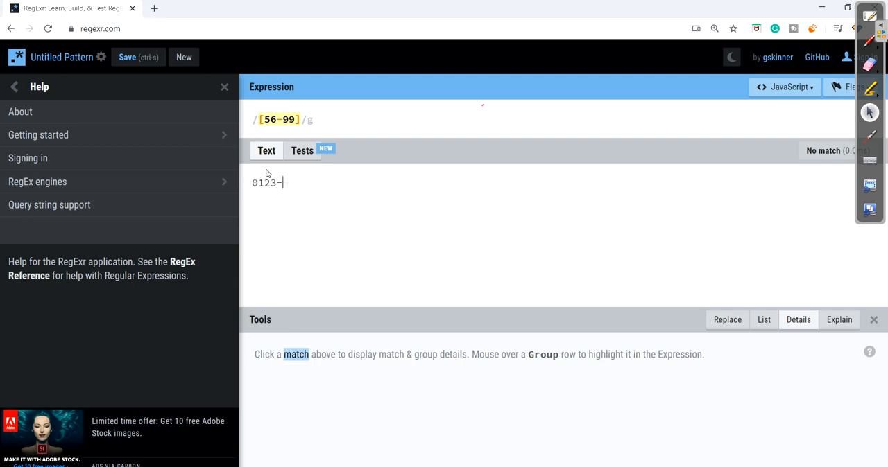
text(456-)
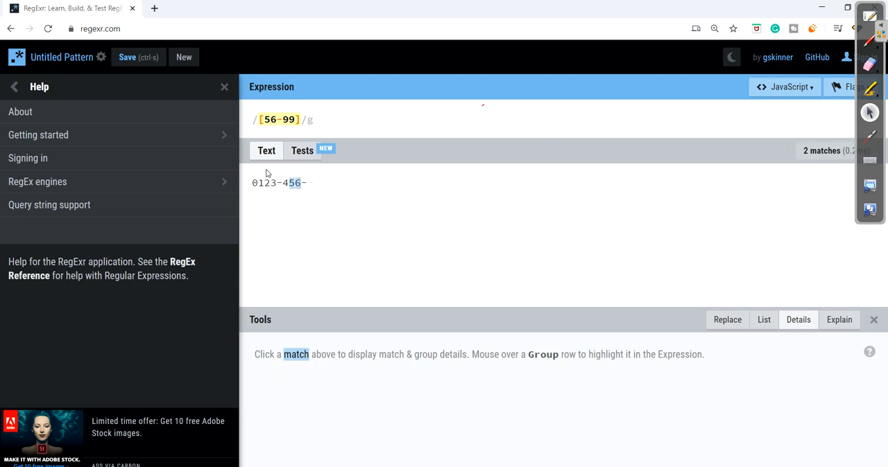
text(345)
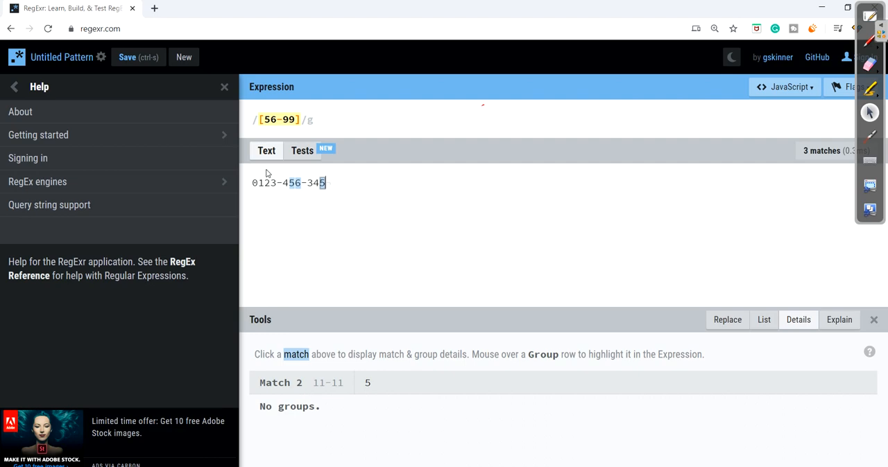
Build the expression from [0-9] sets joined by hyphens in a 4-3-3 pattern
click(850, 86)
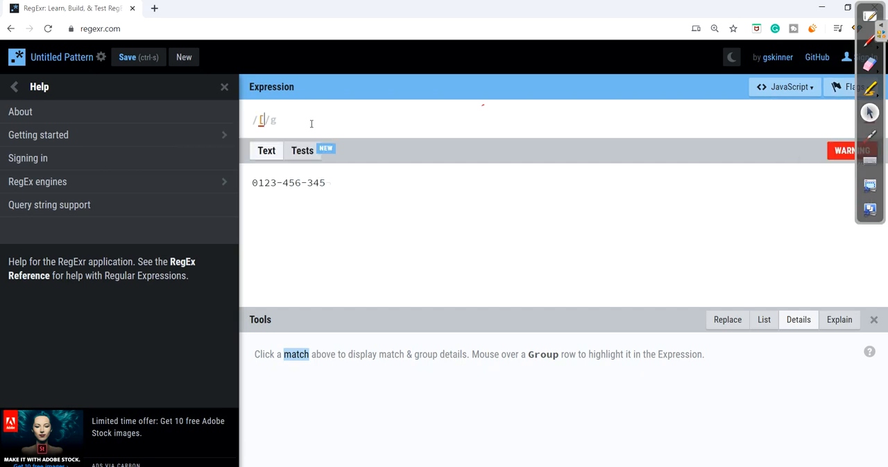
text([0-9])
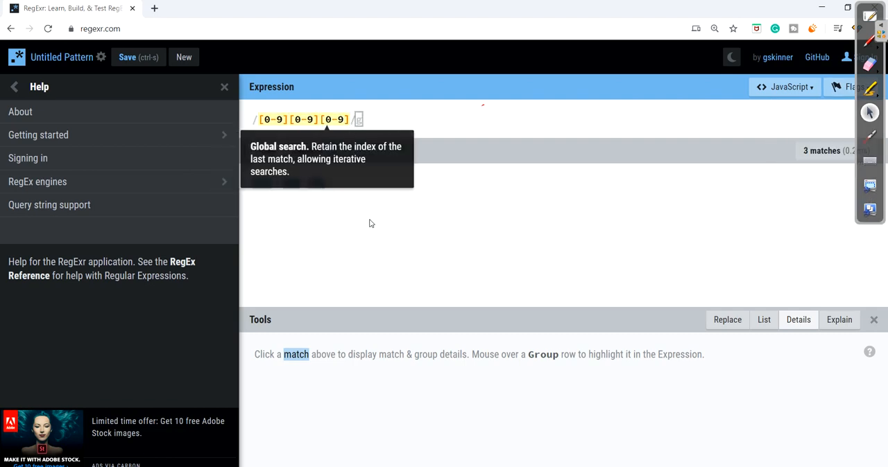
text([0-9])
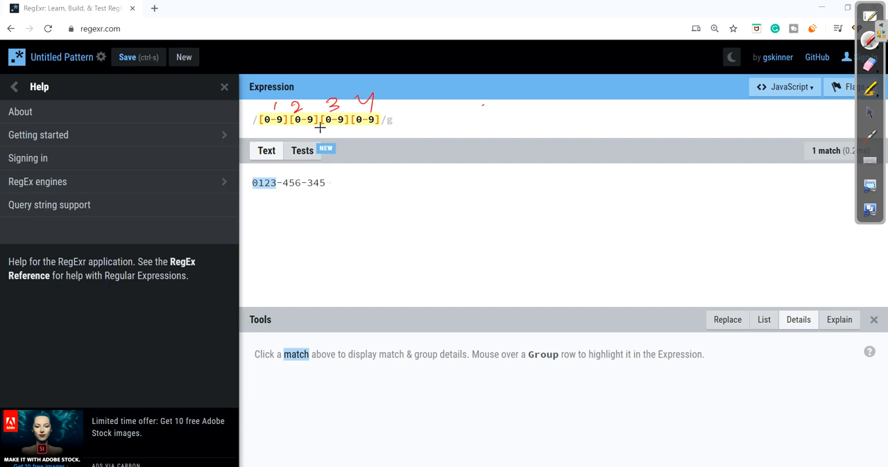
drag(252, 188, 270, 193)
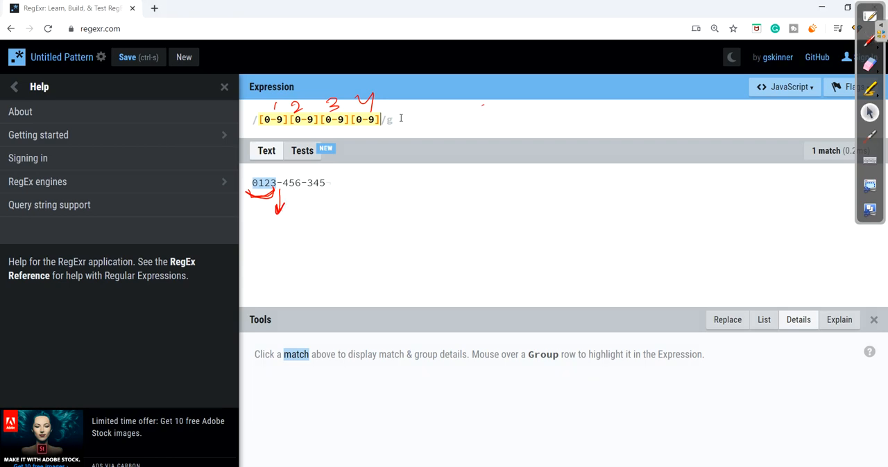
text(-)
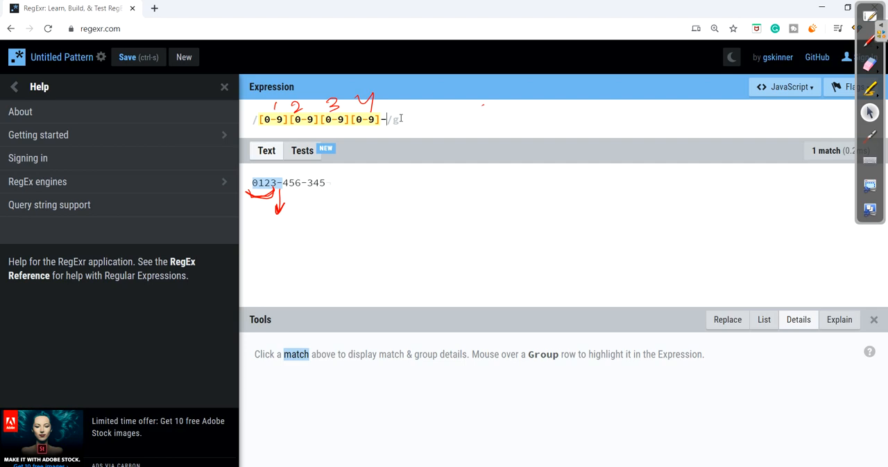
text([0-9])
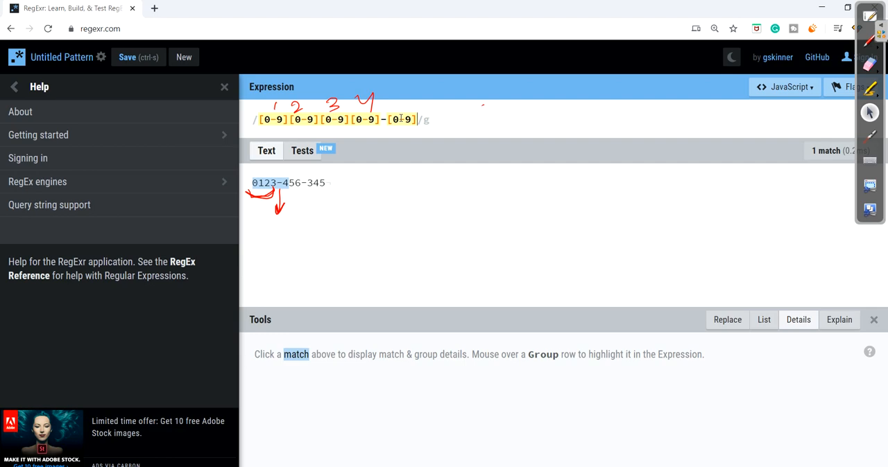
text([0-9])
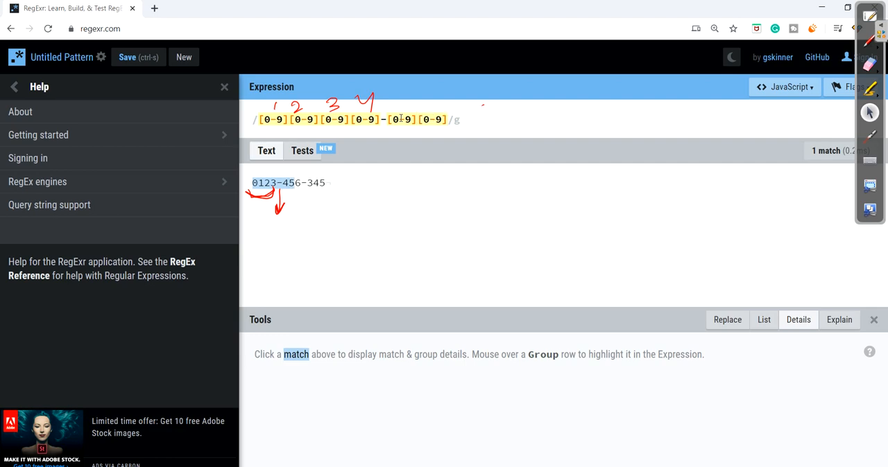
mouse_move(402, 119)
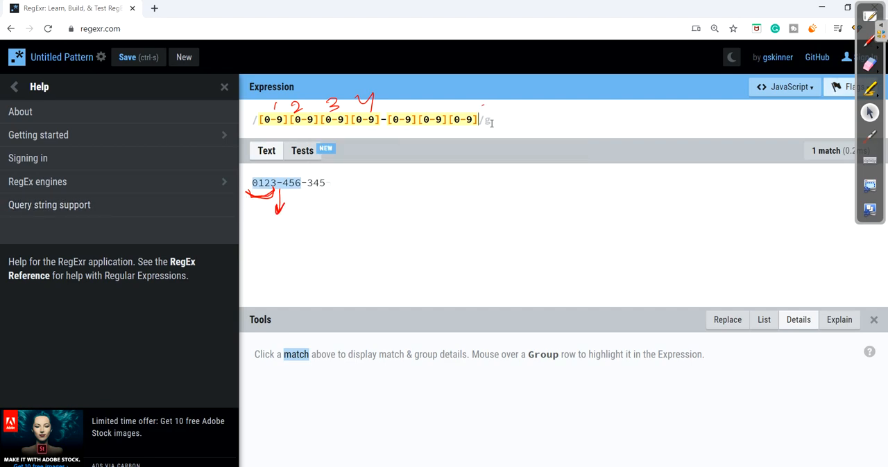
click(851, 87)
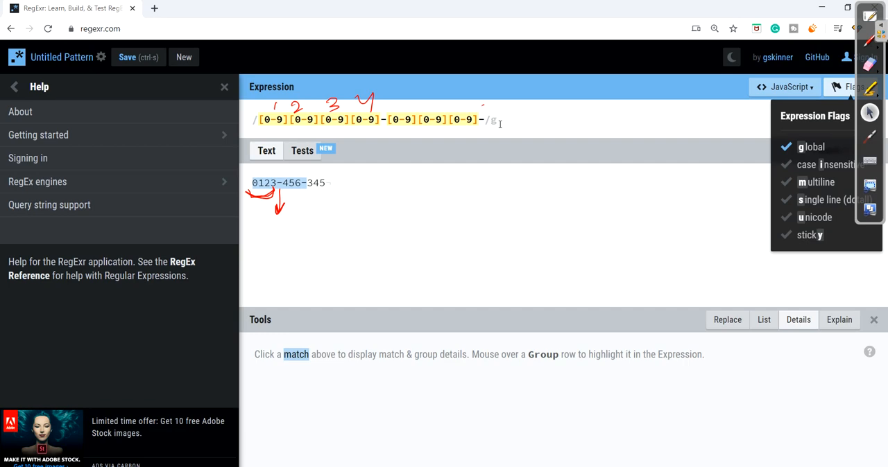
text([0-9][0-9][0-9)
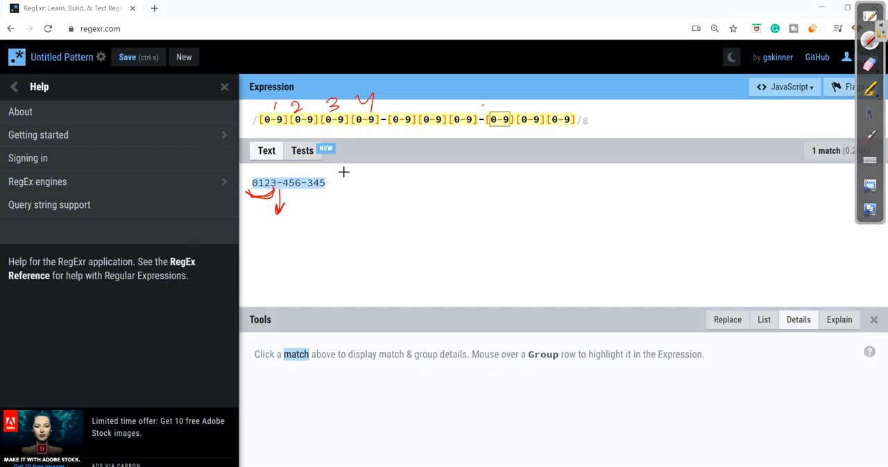
drag(262, 163, 344, 174)
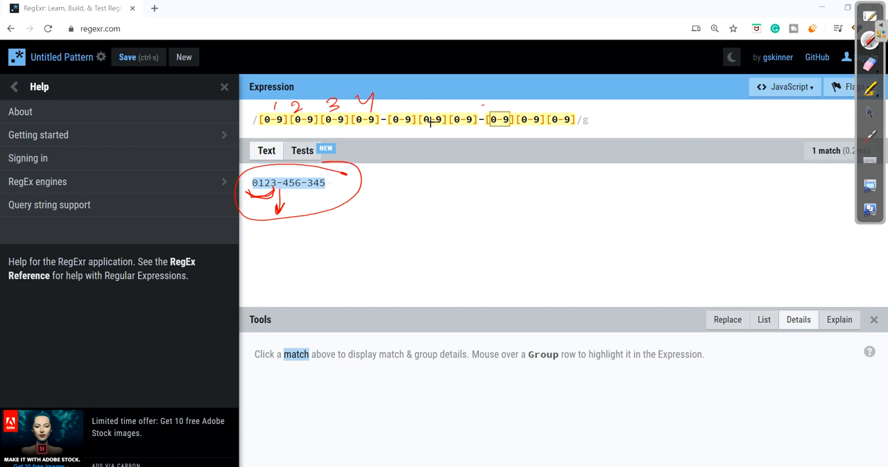
drag(427, 124, 440, 128)
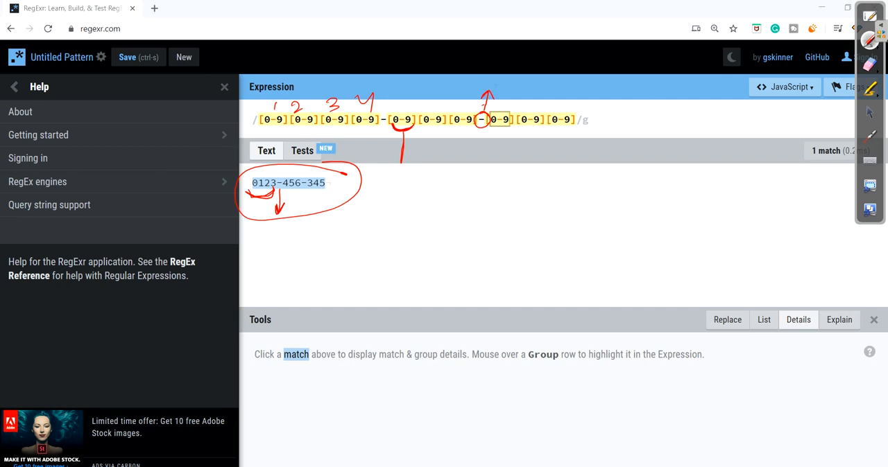
mouse_move(466, 128)
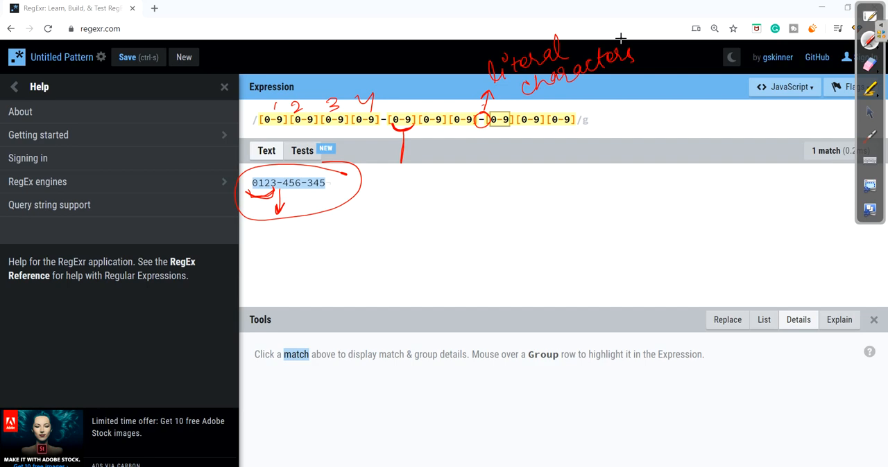
mouse_move(579, 346)
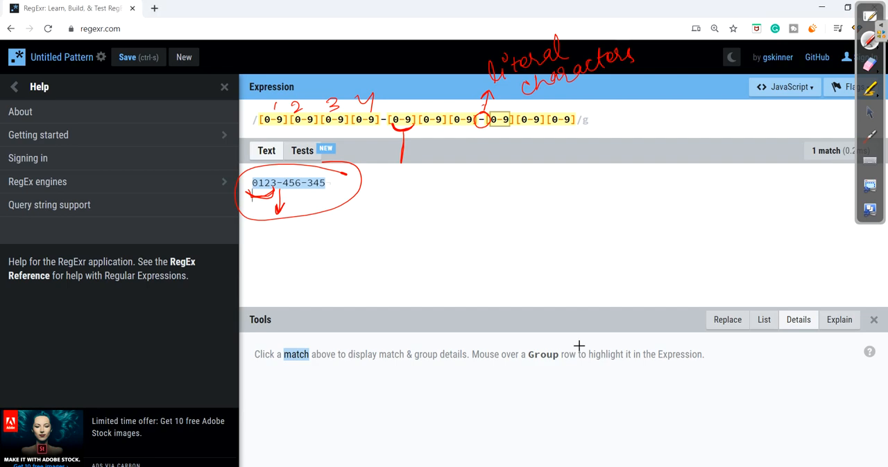